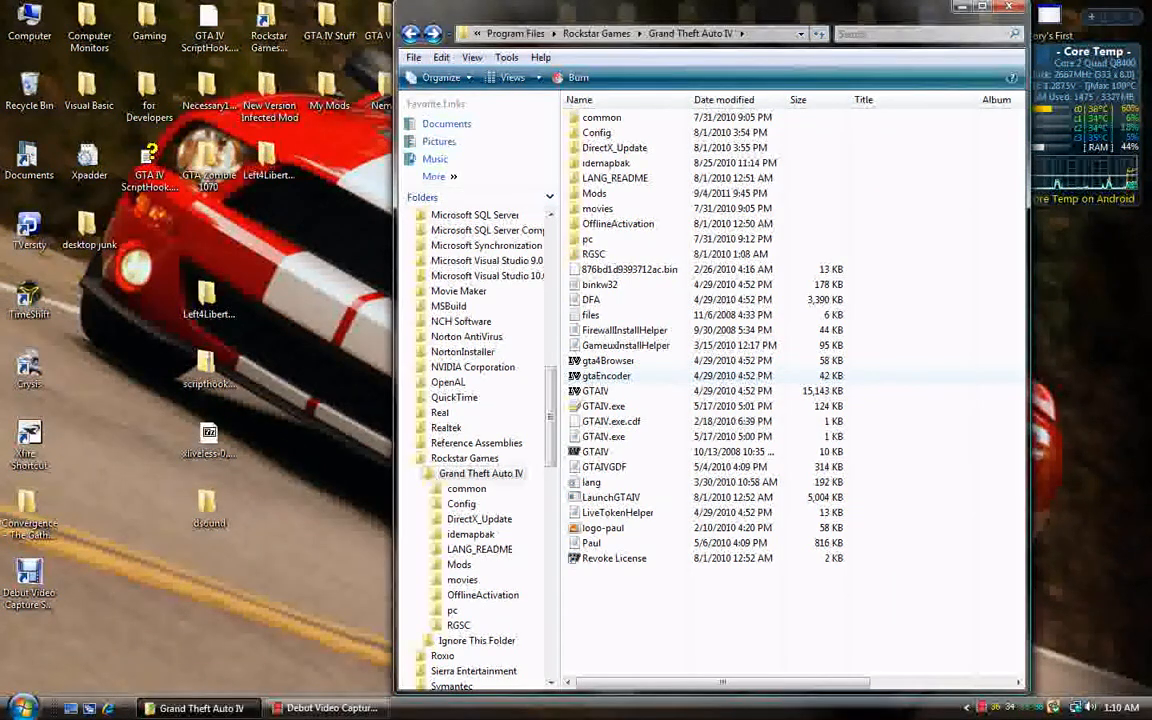
pyautogui.moveTo(604, 406)
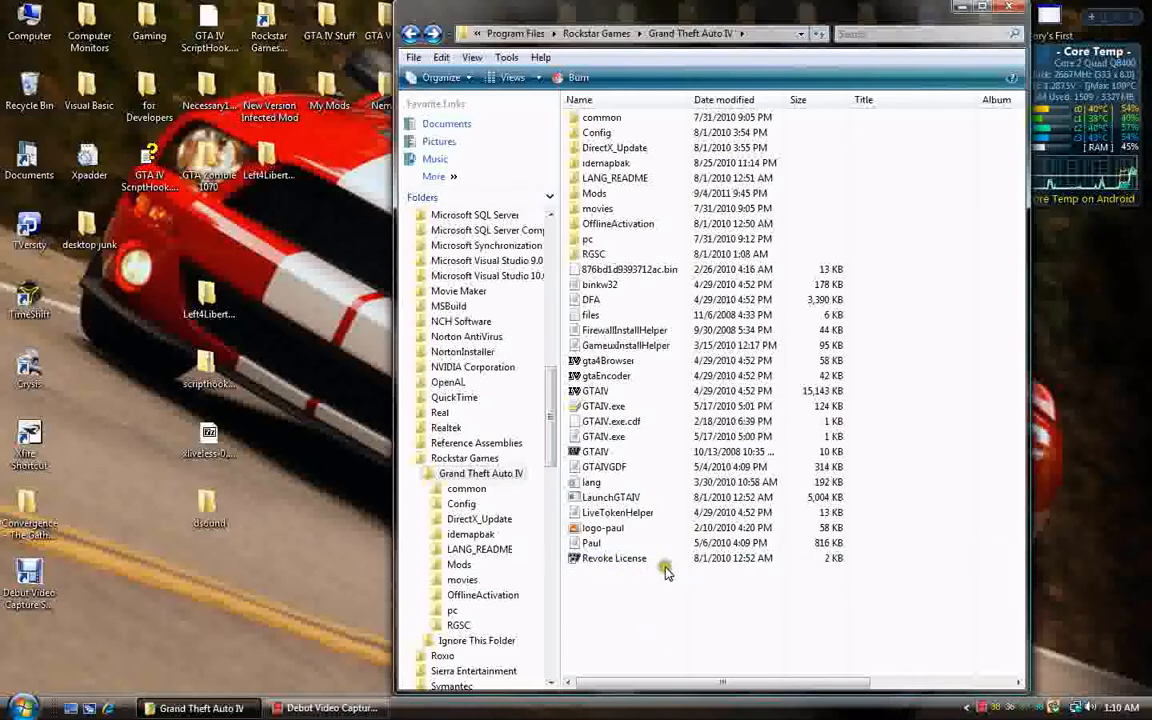
# Browse Computer, Local Disk (C:), Program Files and Rockstar Games into Grand Theft Auto IV
pyautogui.click(614, 558)
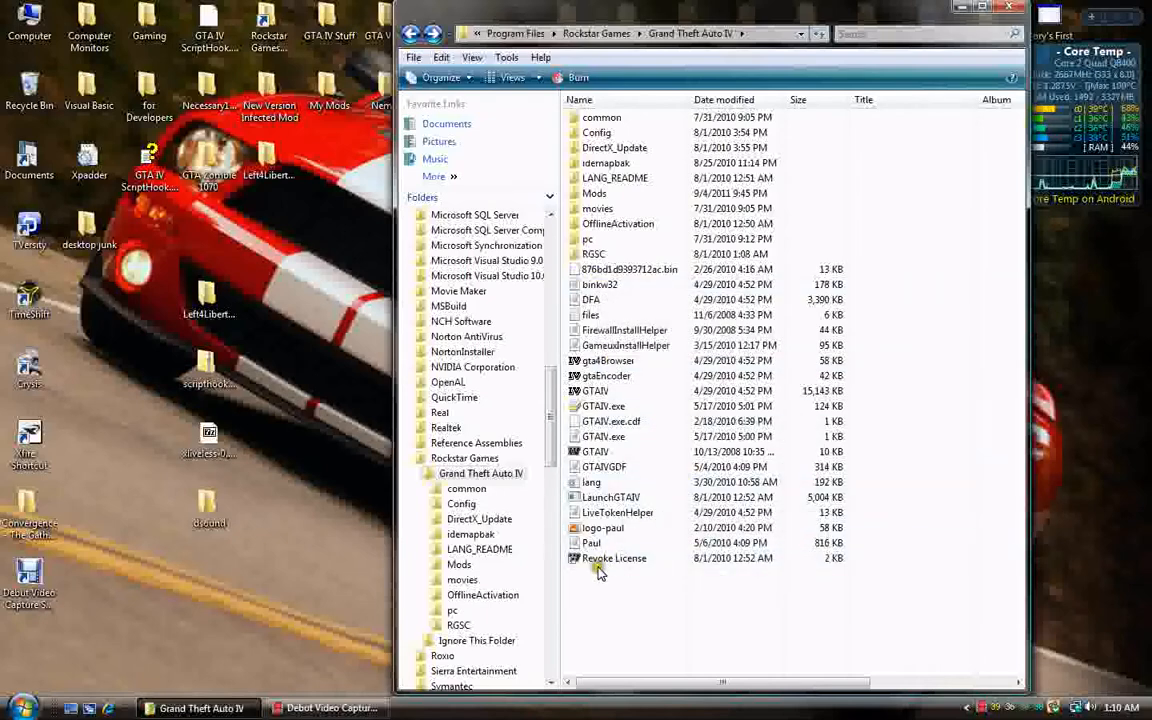
pyautogui.moveTo(305, 452)
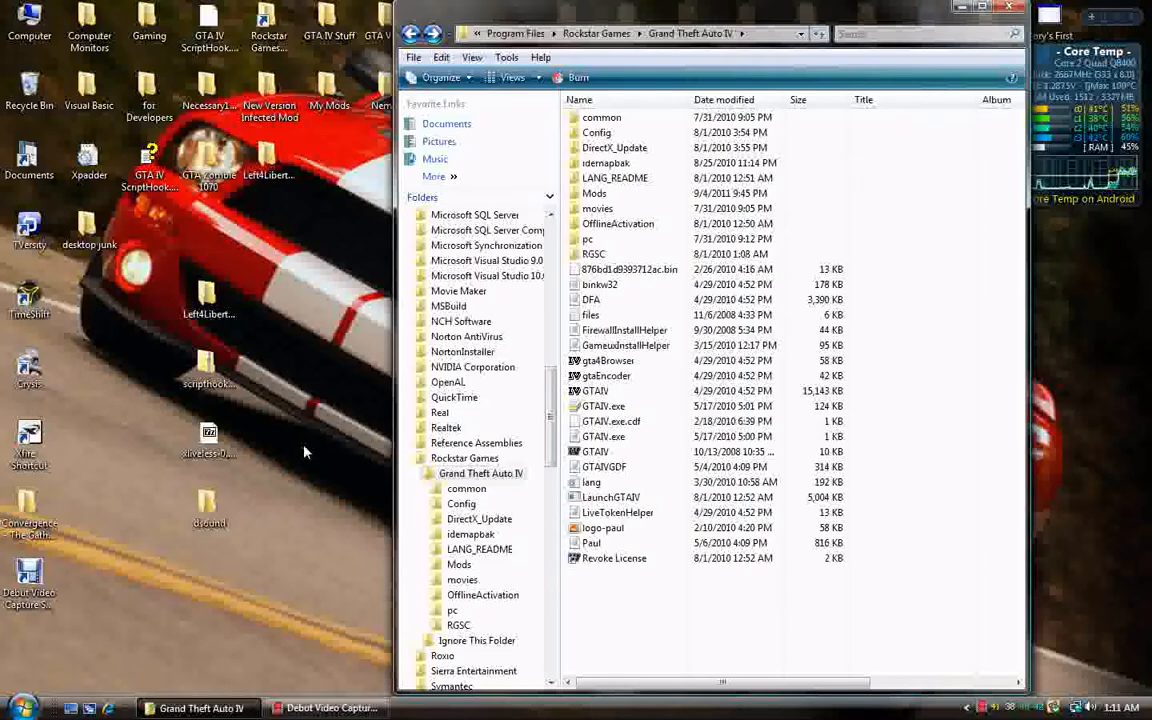
pyautogui.moveTo(324, 470)
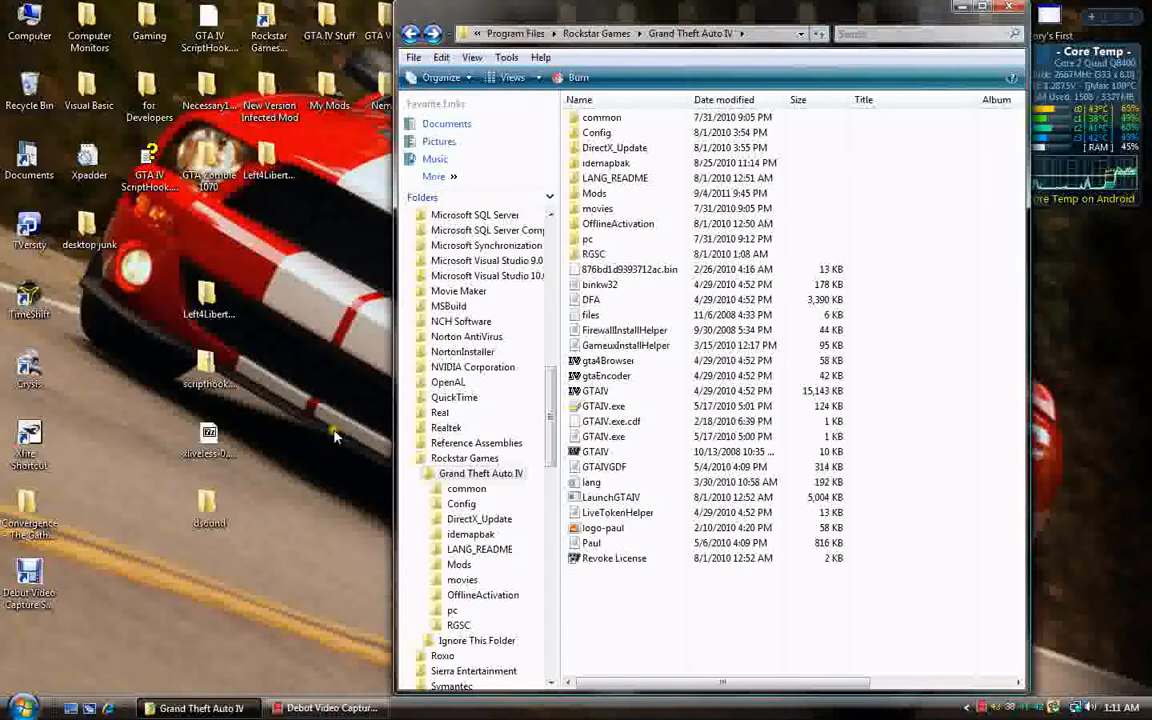
pyautogui.moveTo(325, 425)
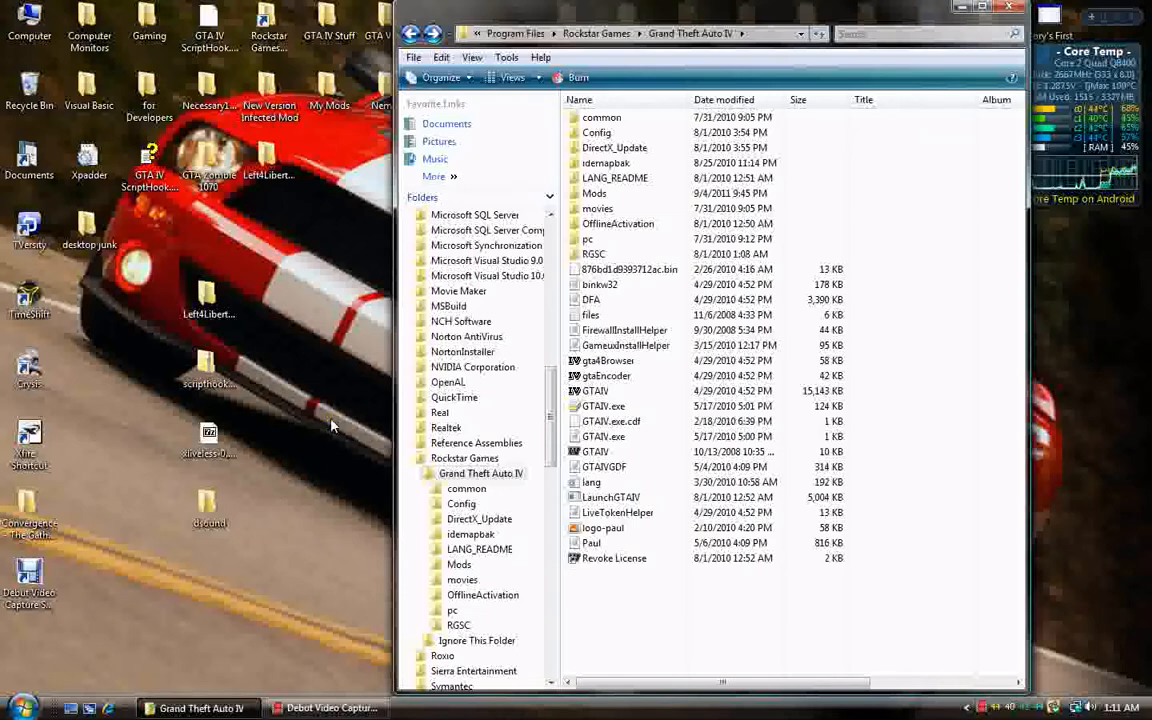
pyautogui.moveTo(342, 443)
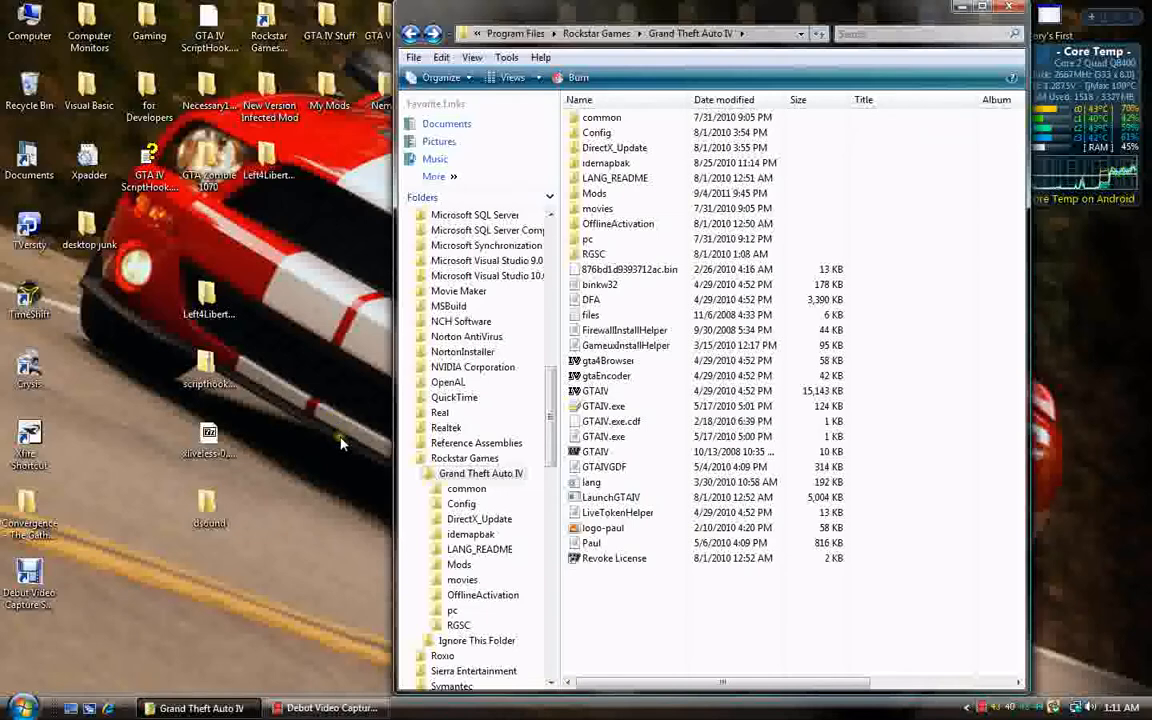
pyautogui.moveTo(197, 264)
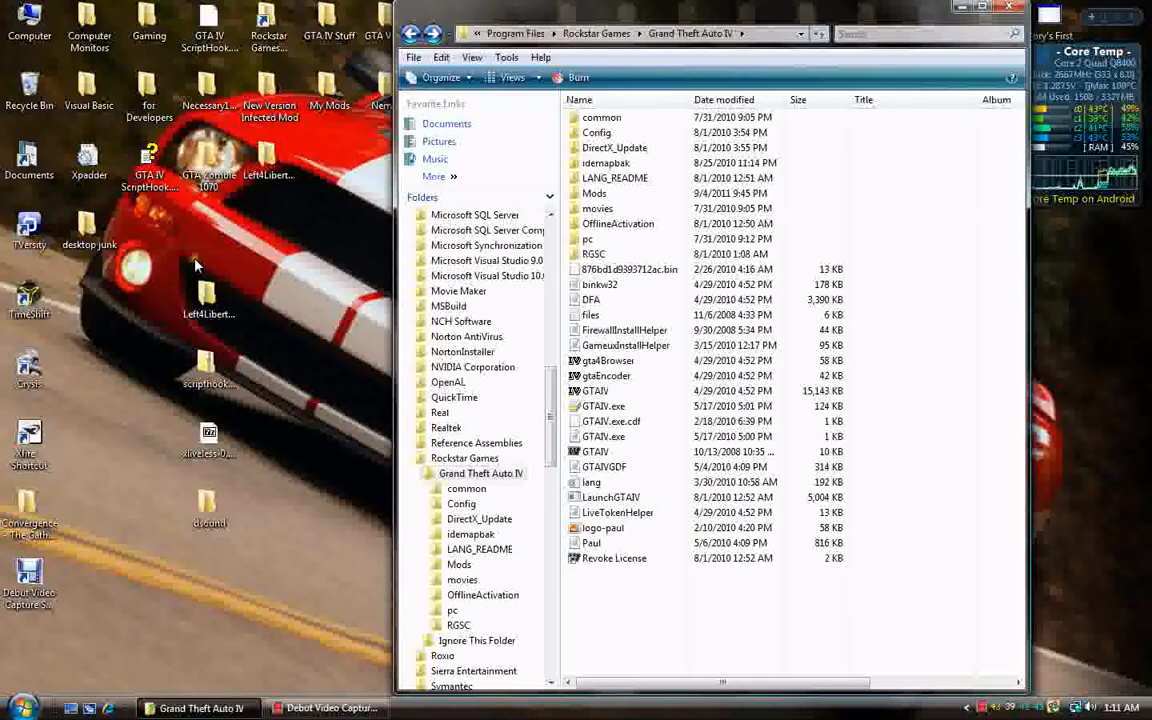
pyautogui.moveTo(325, 513)
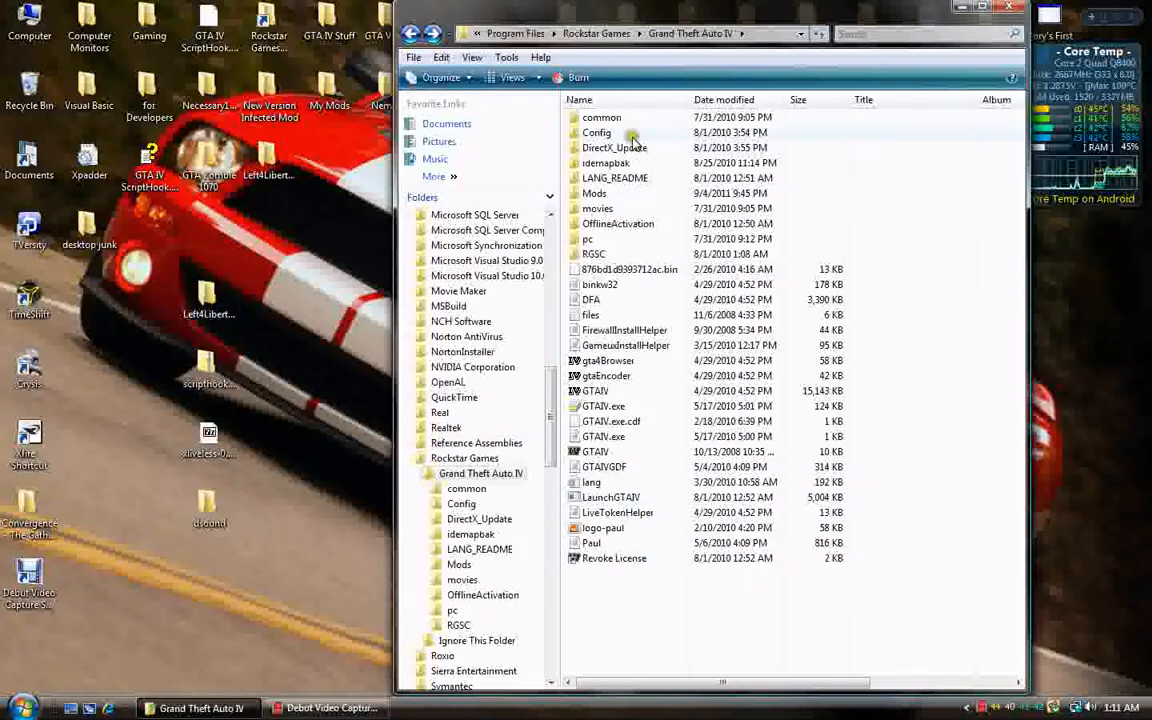
pyautogui.moveTo(597, 208)
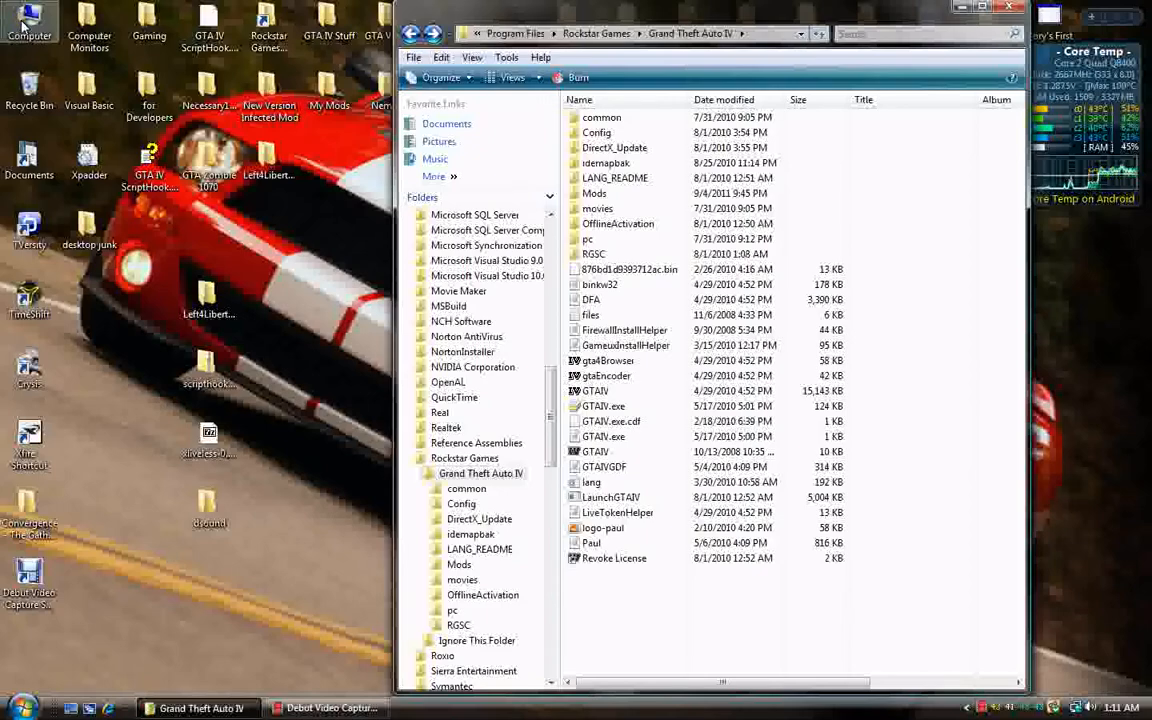
pyautogui.doubleClick(30, 22)
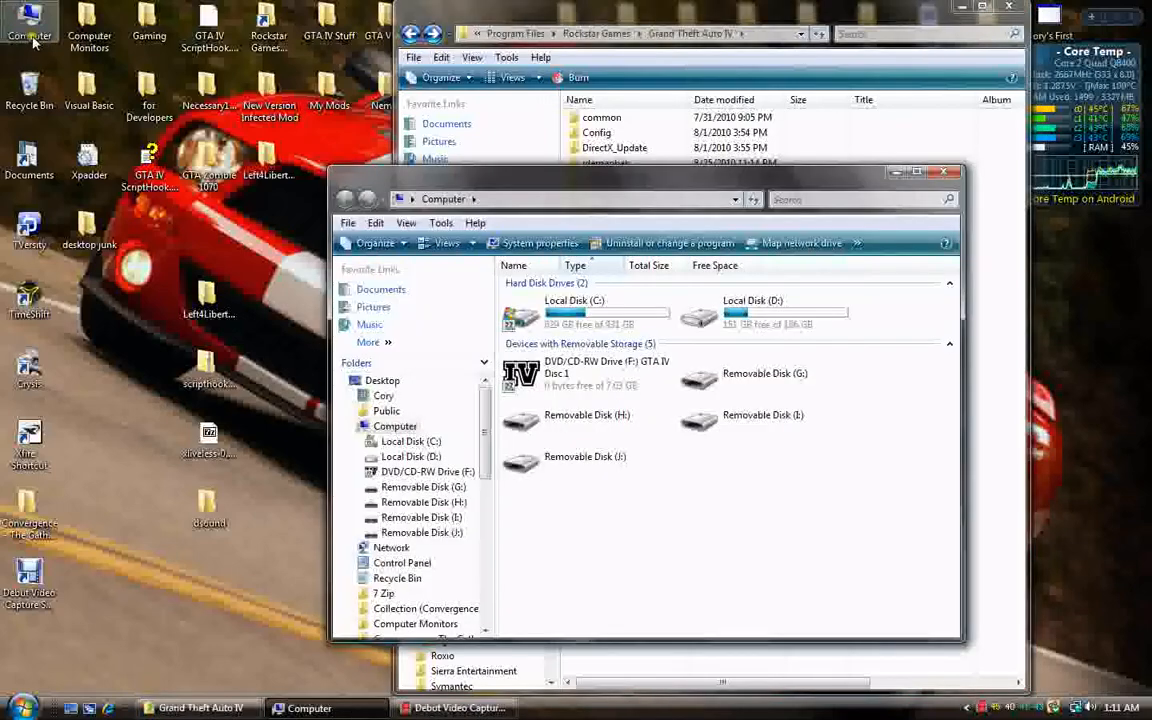
pyautogui.doubleClick(574, 312)
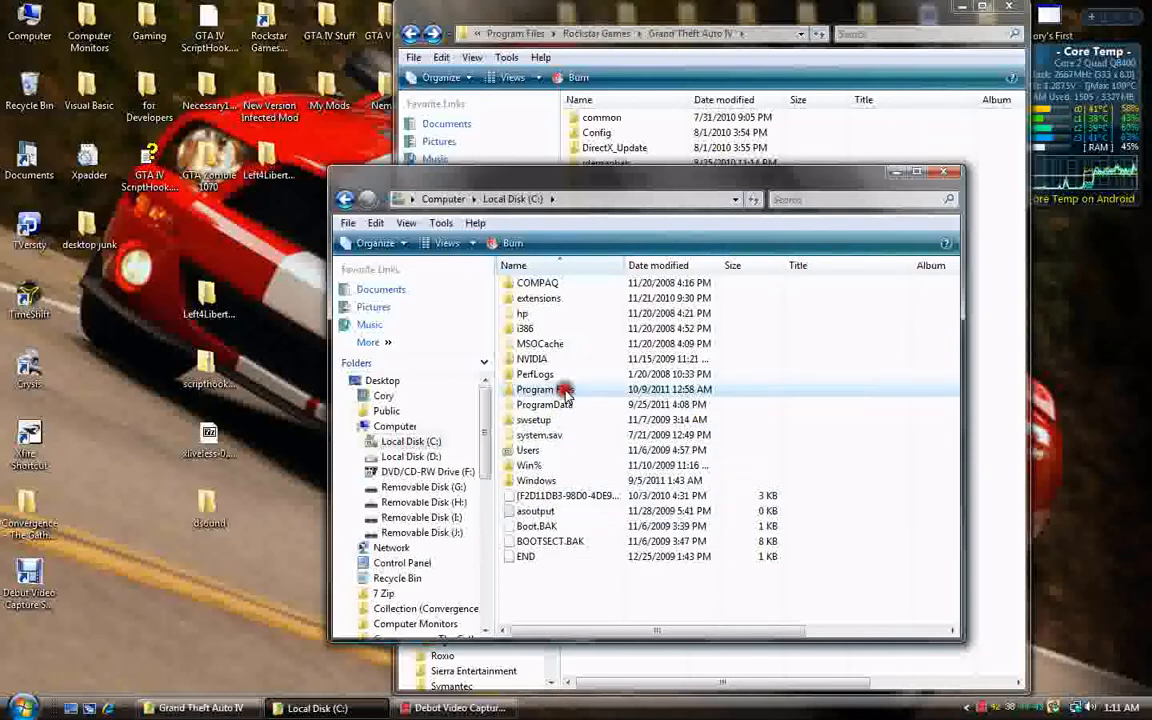
pyautogui.doubleClick(535, 389)
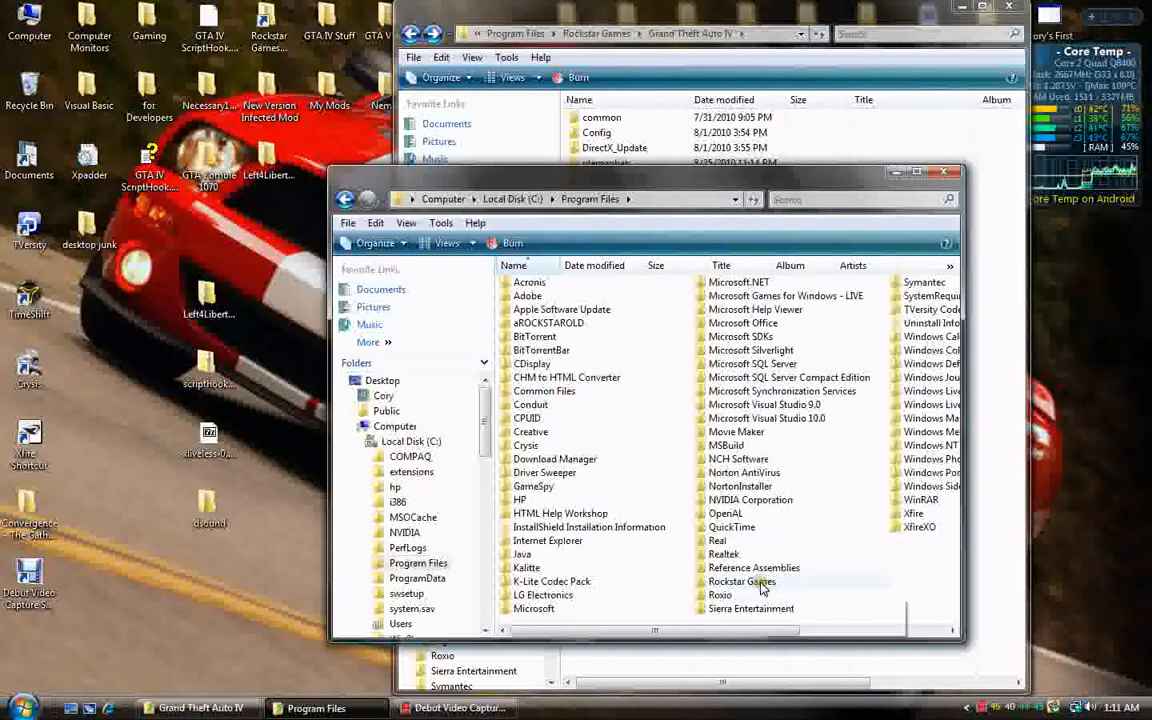
pyautogui.doubleClick(742, 581)
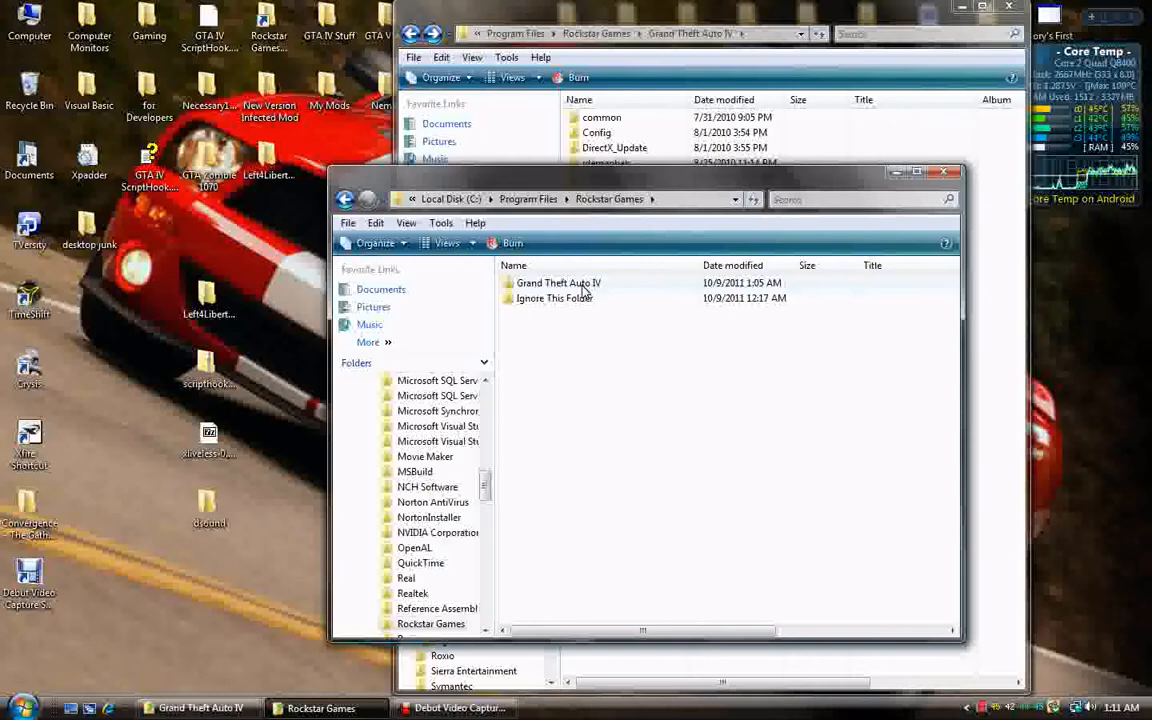
pyautogui.moveTo(596, 283)
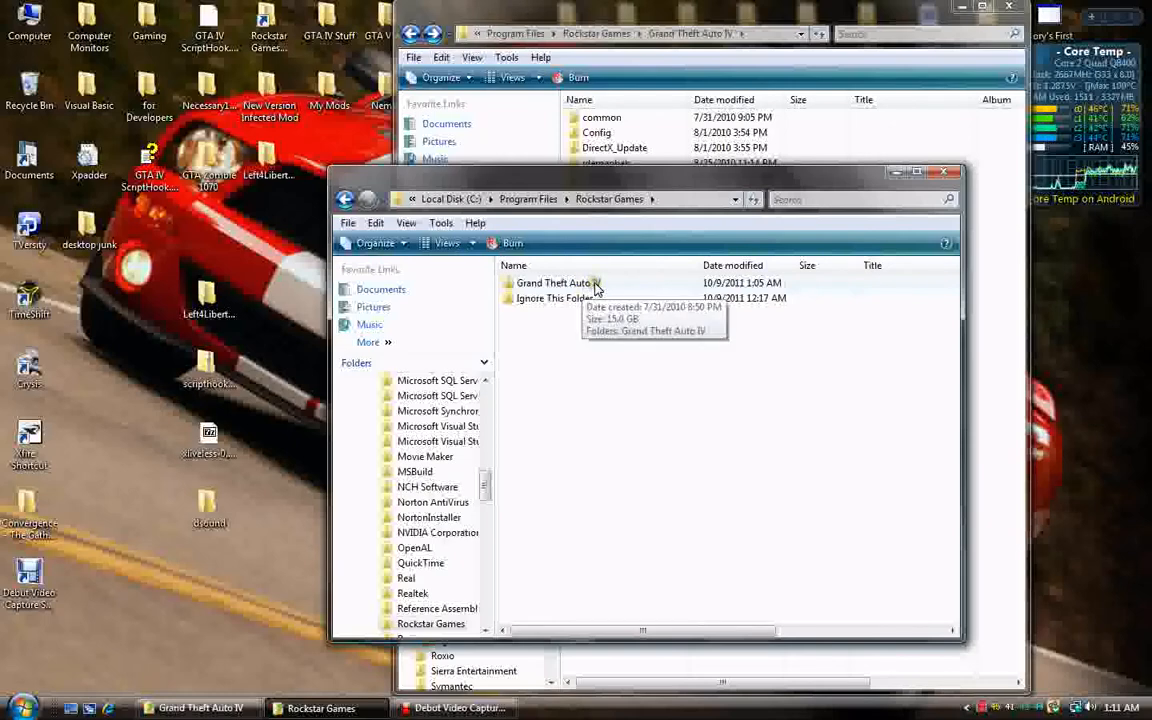
pyautogui.moveTo(547, 332)
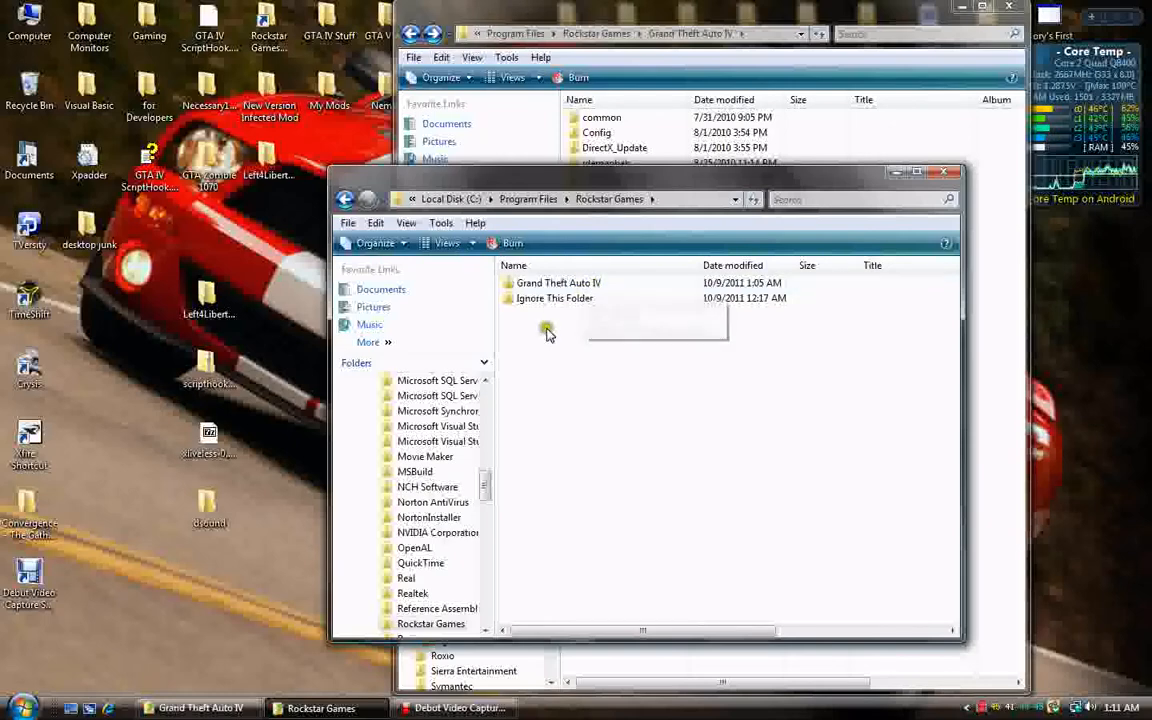
pyautogui.moveTo(559, 283)
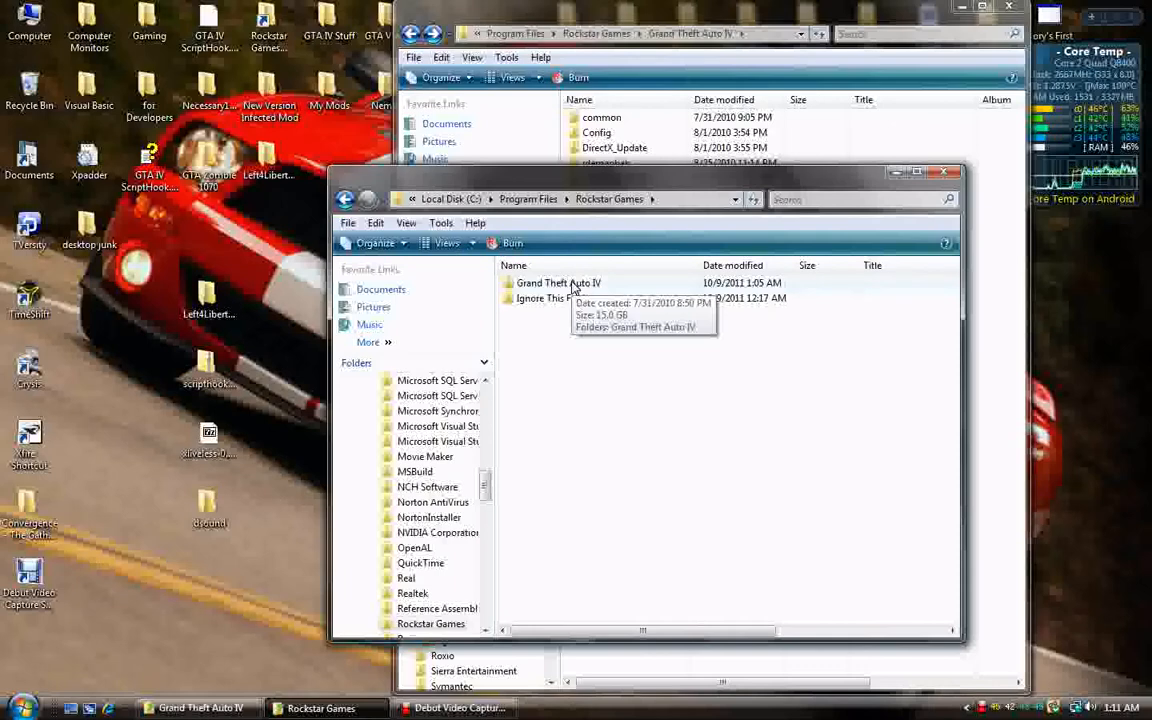
pyautogui.doubleClick(558, 283)
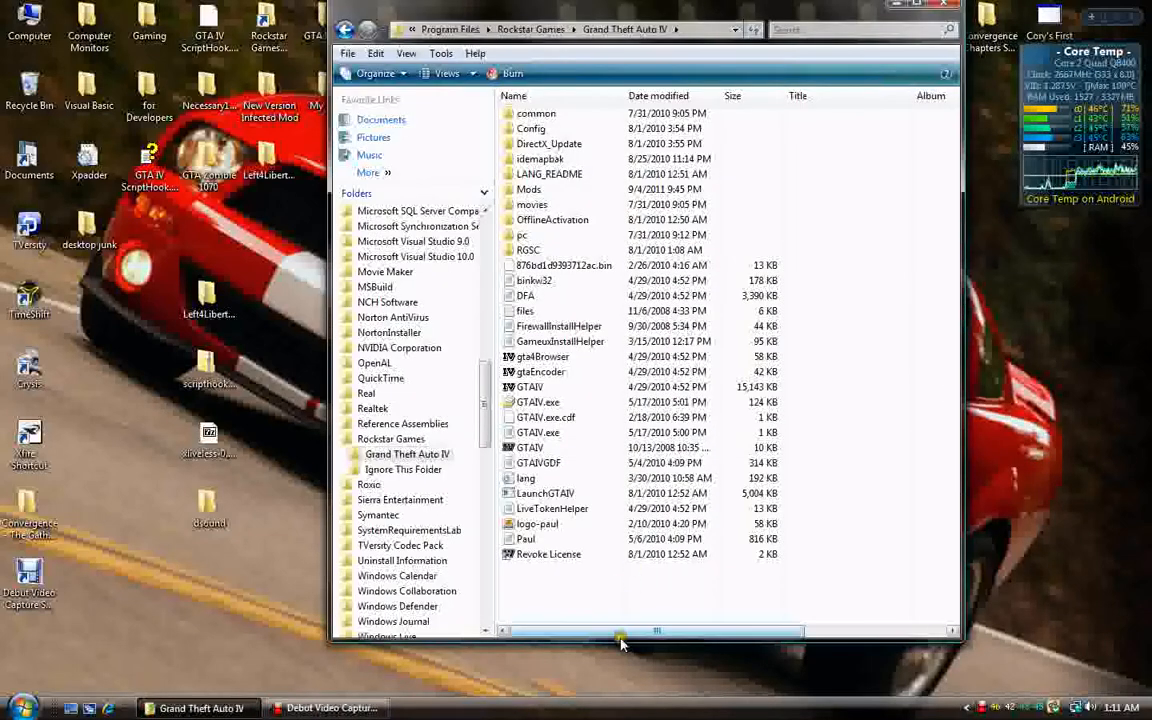
# Scroll the scripthookdotnet1717 archive listing to reveal scripts, ScriptHook, ScriptHookDotNet and the readme
pyautogui.scroll(-3)
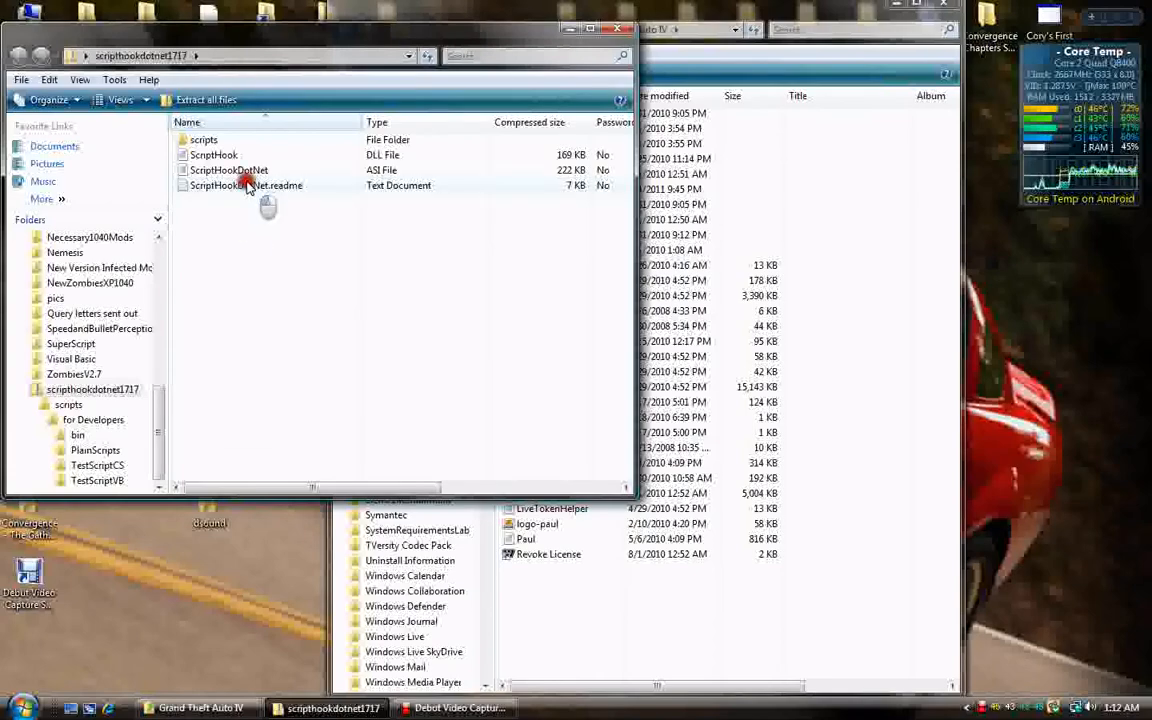
# Read ScriptHookDotNet.readme in Notepad, scrolling to Requirements and selecting the AsiLoader download links
pyautogui.doubleClick(246, 185)
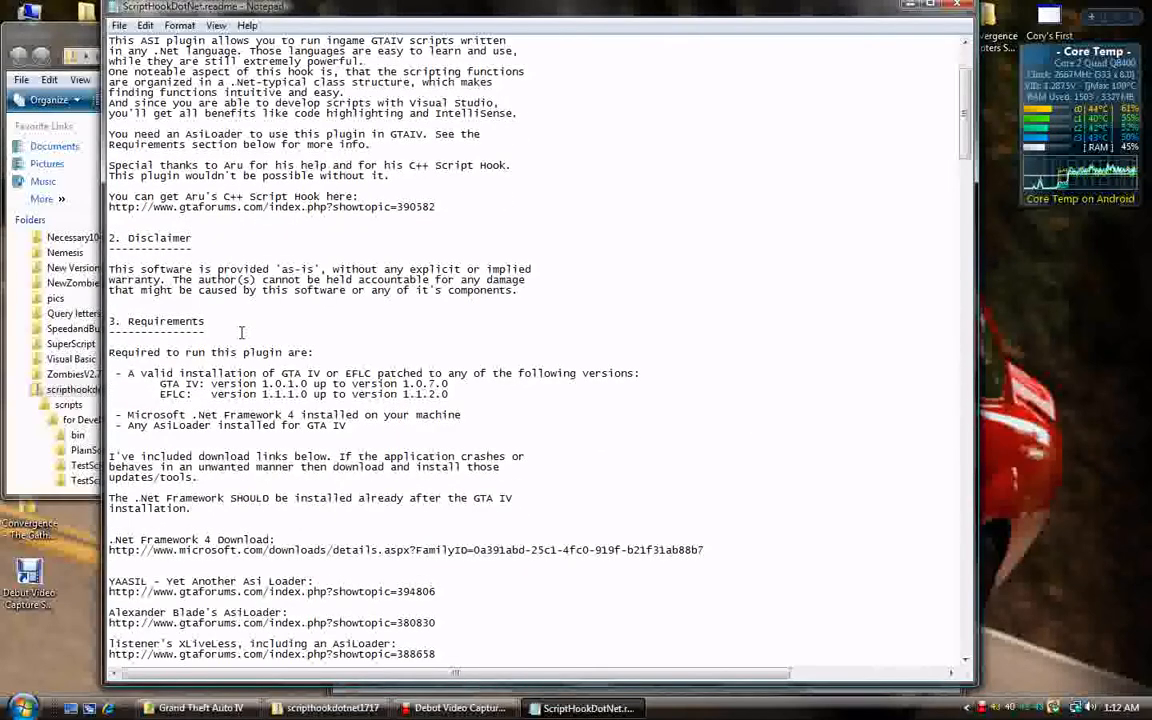
pyautogui.scroll(-3)
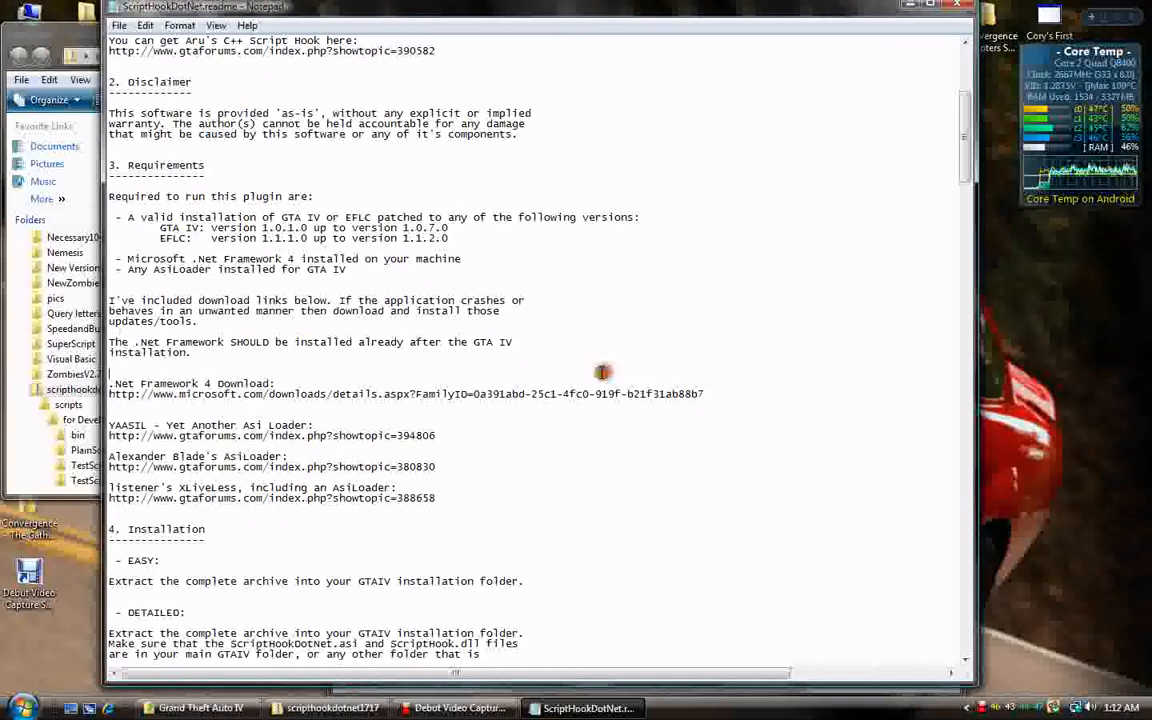
pyautogui.moveTo(128, 418)
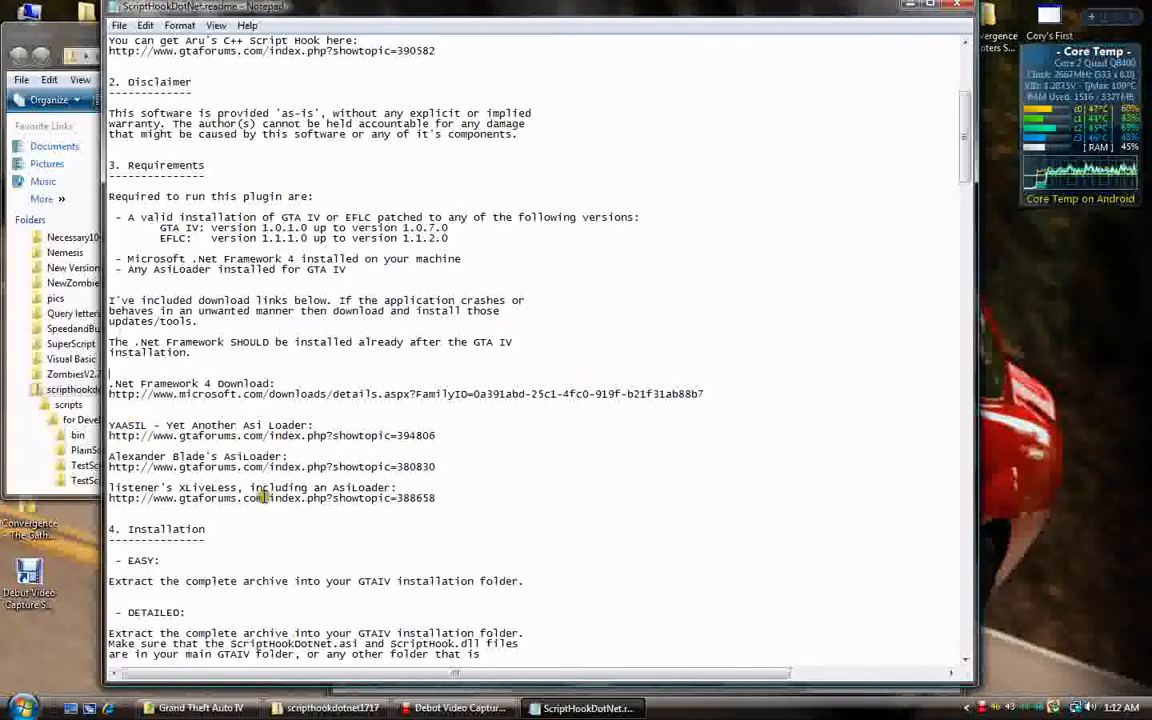
pyautogui.doubleClick(207, 487)
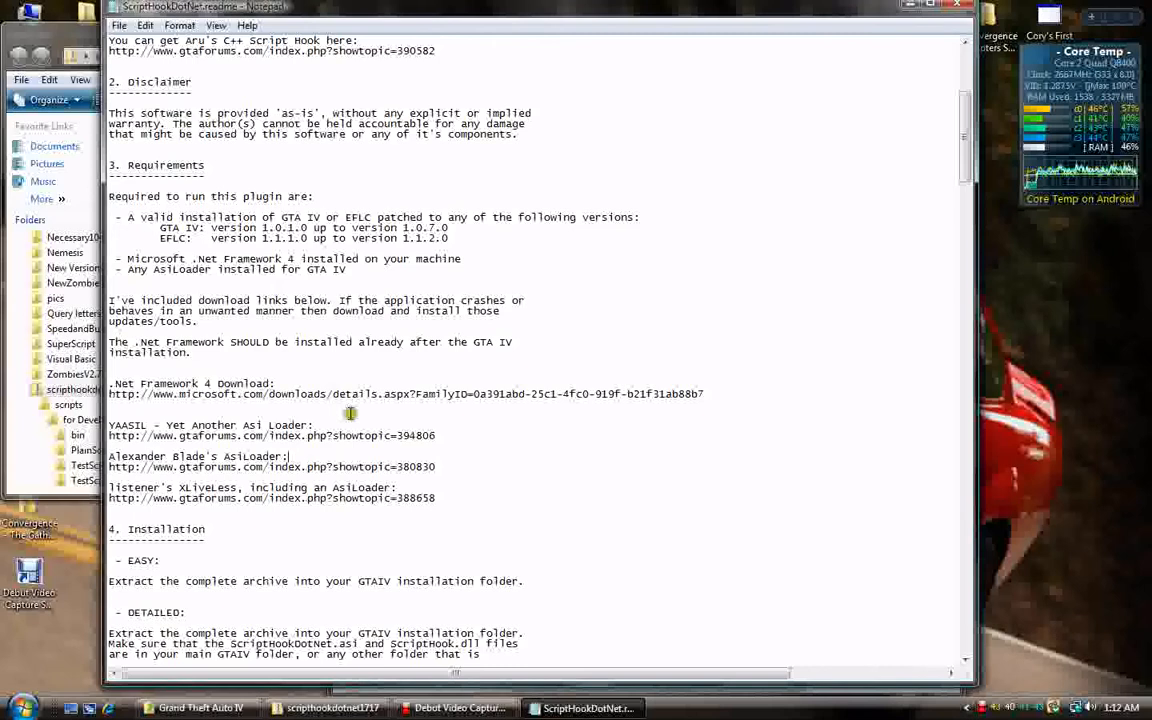
pyautogui.moveTo(410, 350)
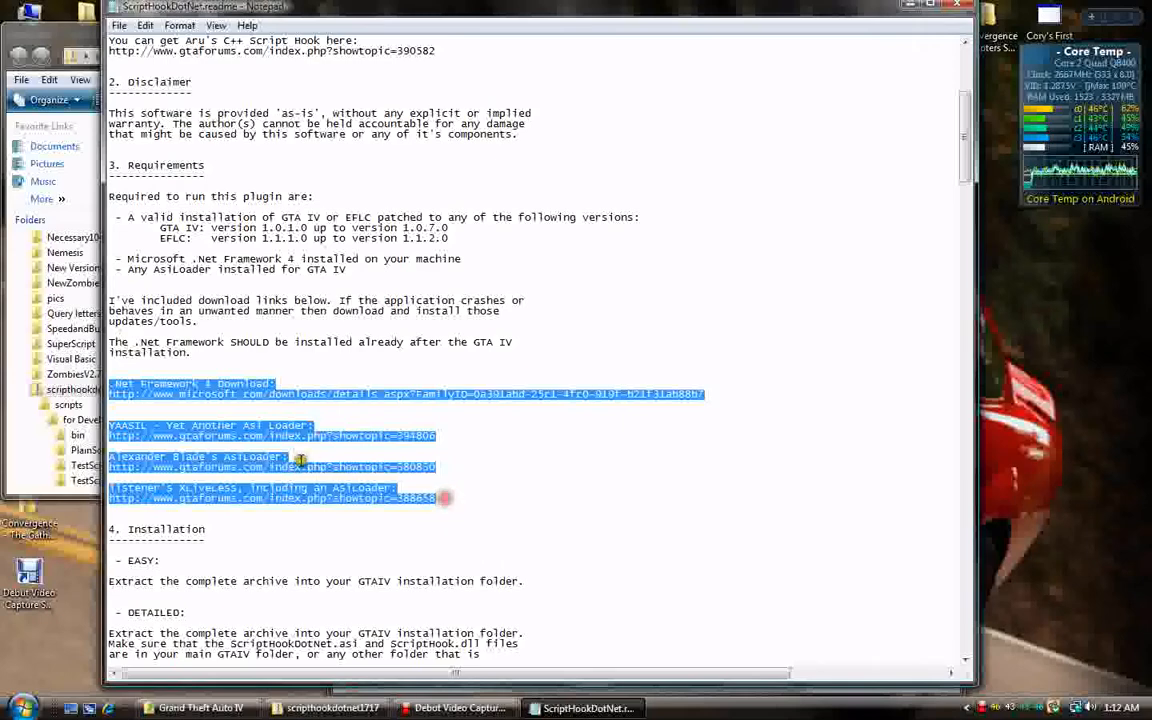
pyautogui.click(237, 430)
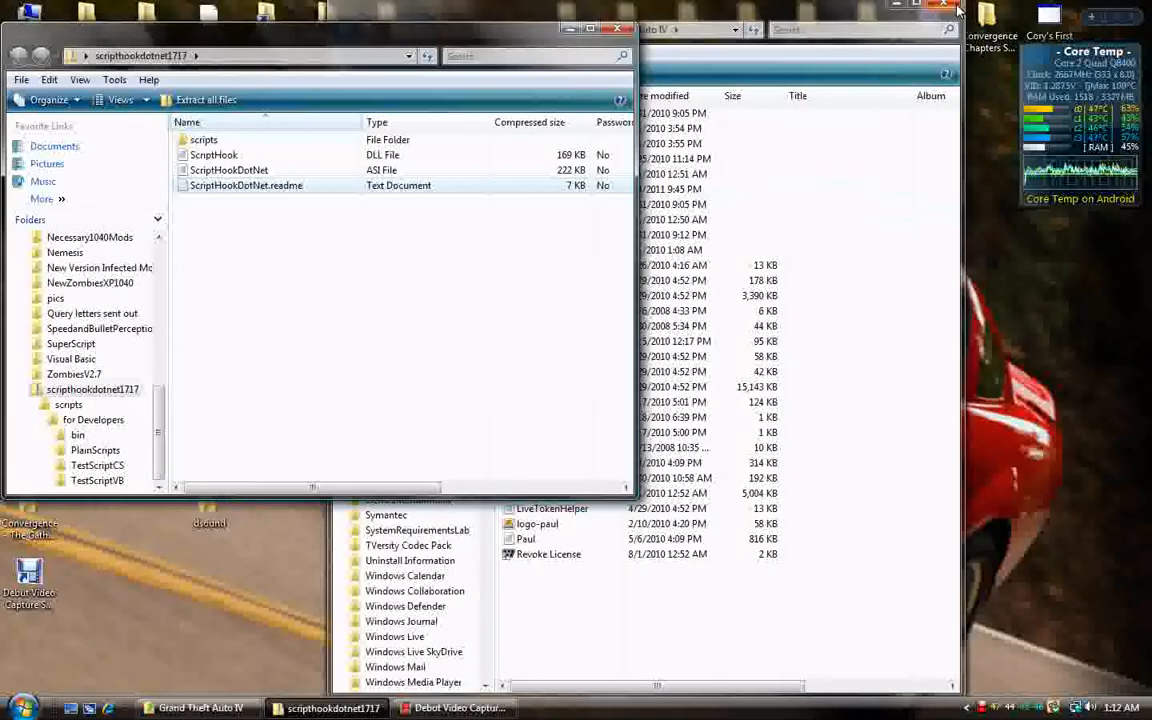
pyautogui.moveTo(408, 97)
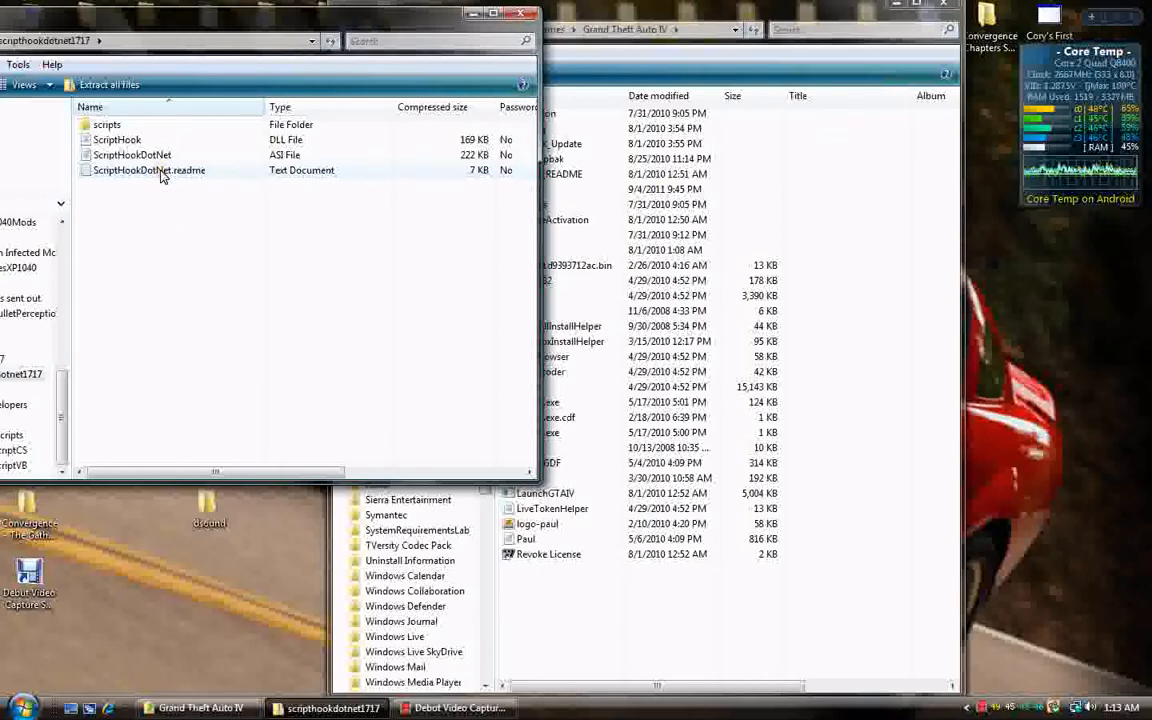
# Copy scripts, ScriptHook and ScriptHookDotNet into the GTA IV folder, then delete the copied readme
pyautogui.moveTo(165, 170); pyautogui.dragTo(275, 280)
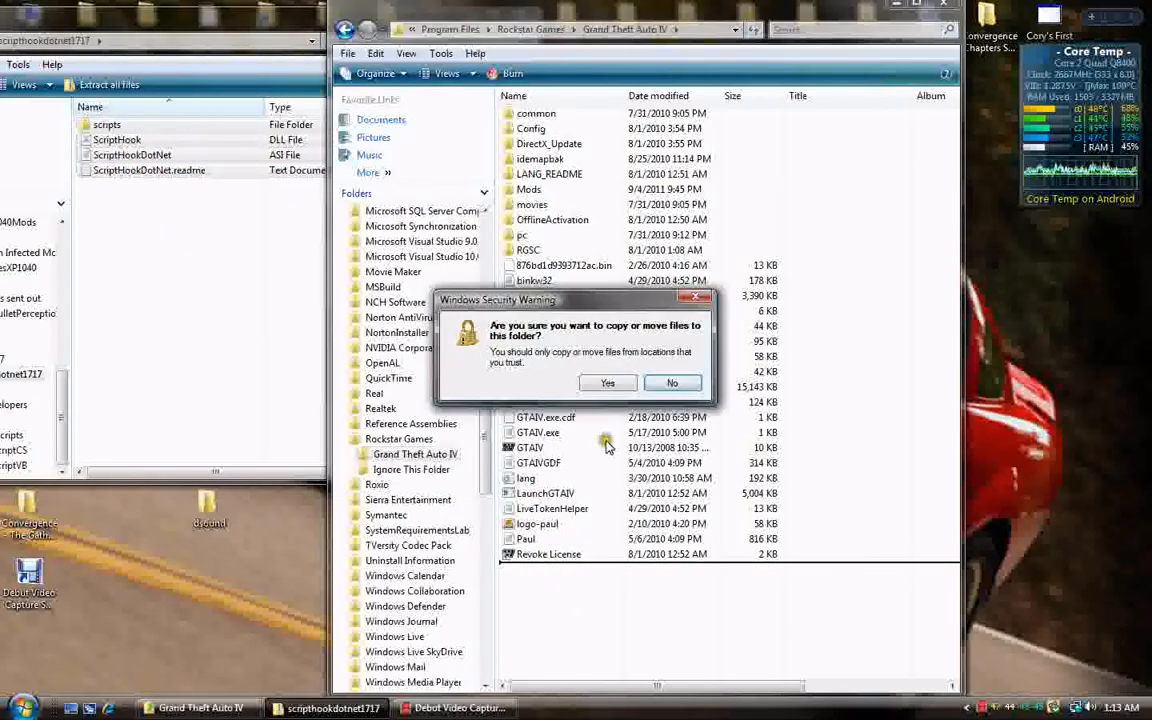
pyautogui.click(607, 383)
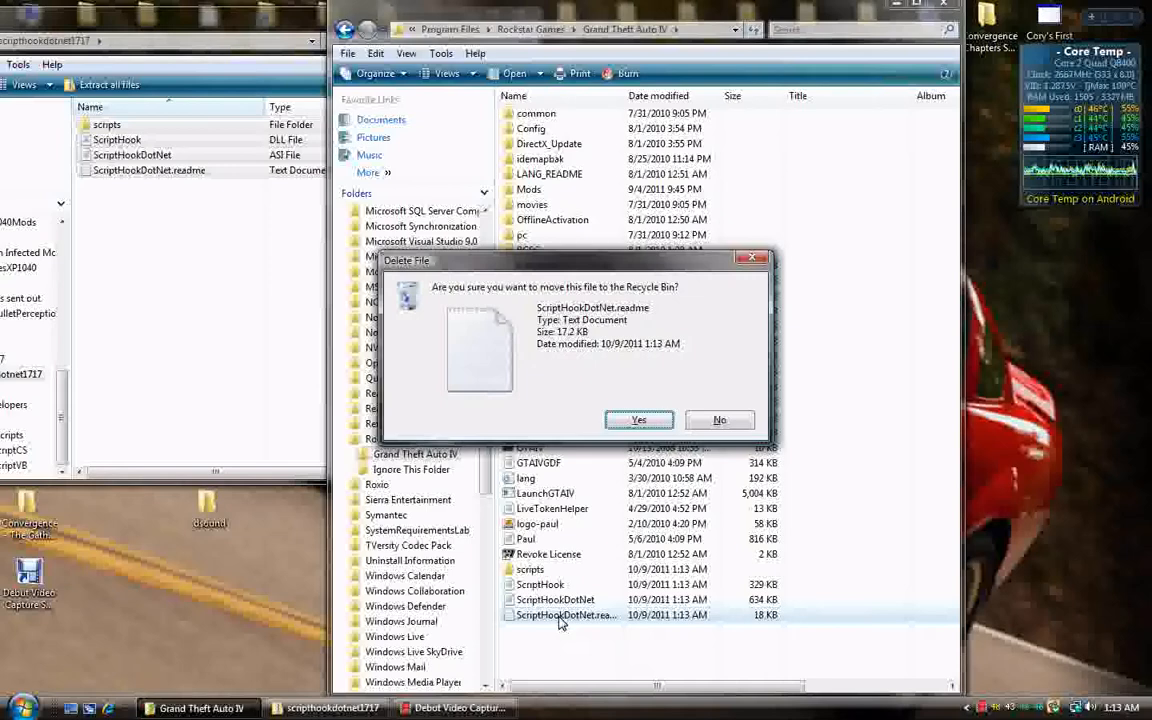
pyautogui.click(638, 419)
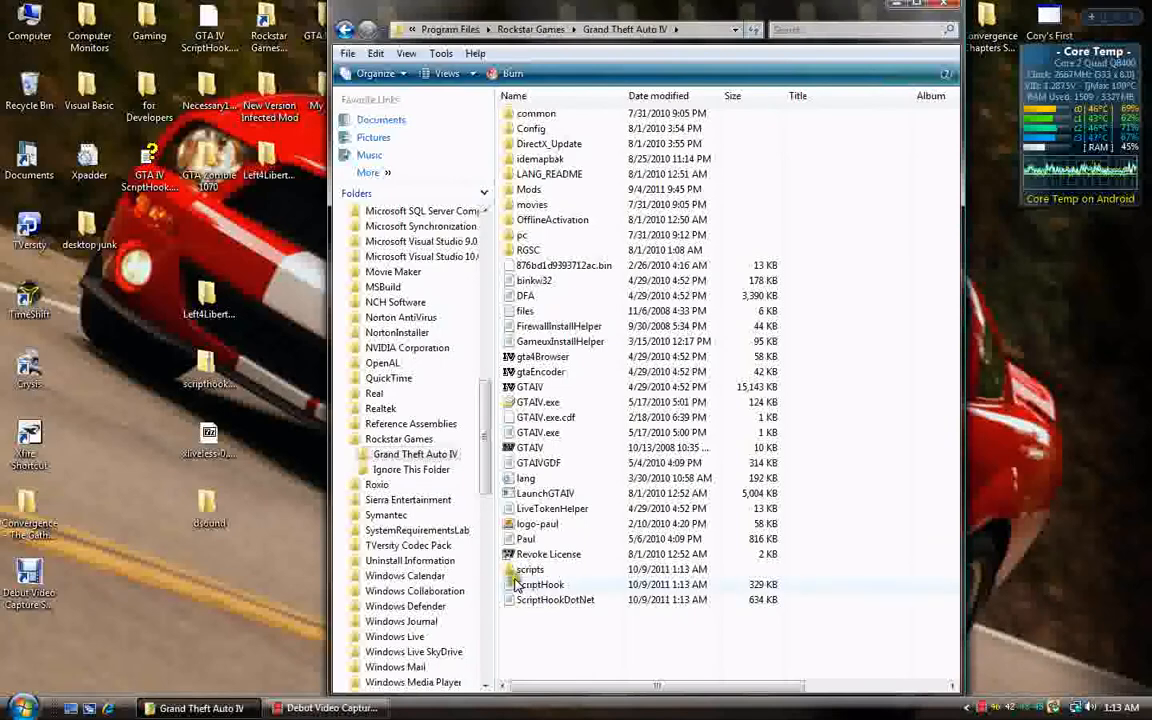
pyautogui.moveTo(530, 569)
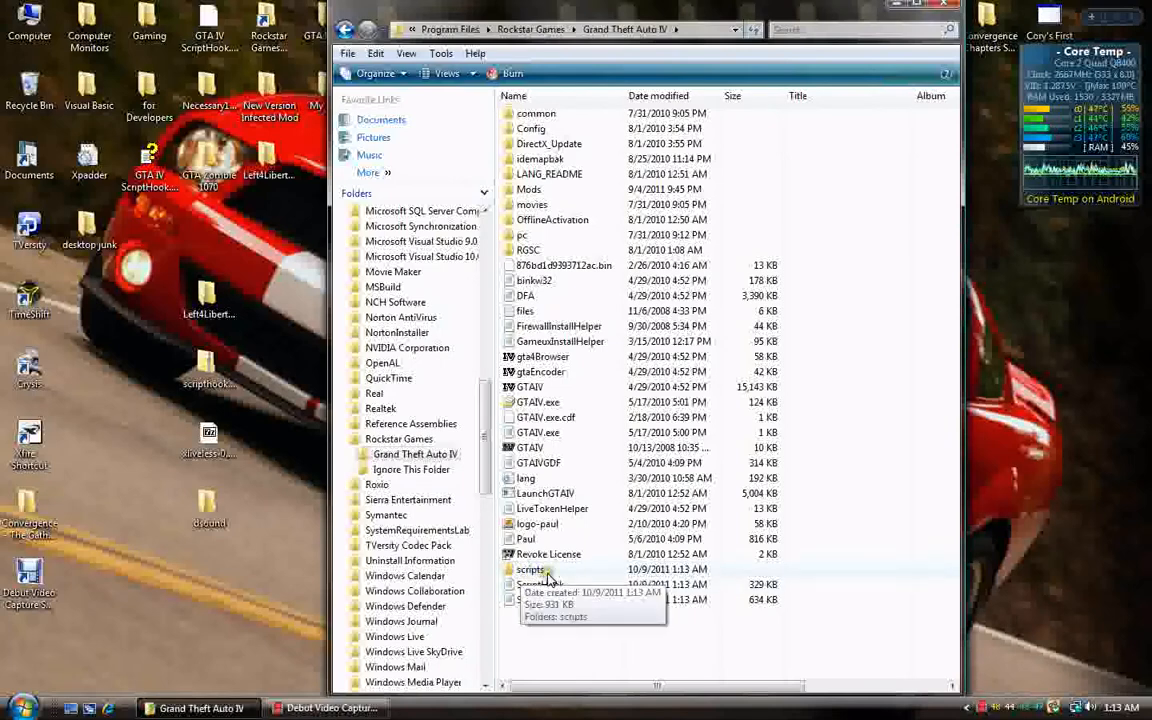
# Delete the for Developers folder and placeholder file from the GTA IV scripts folder
pyautogui.doubleClick(531, 569)
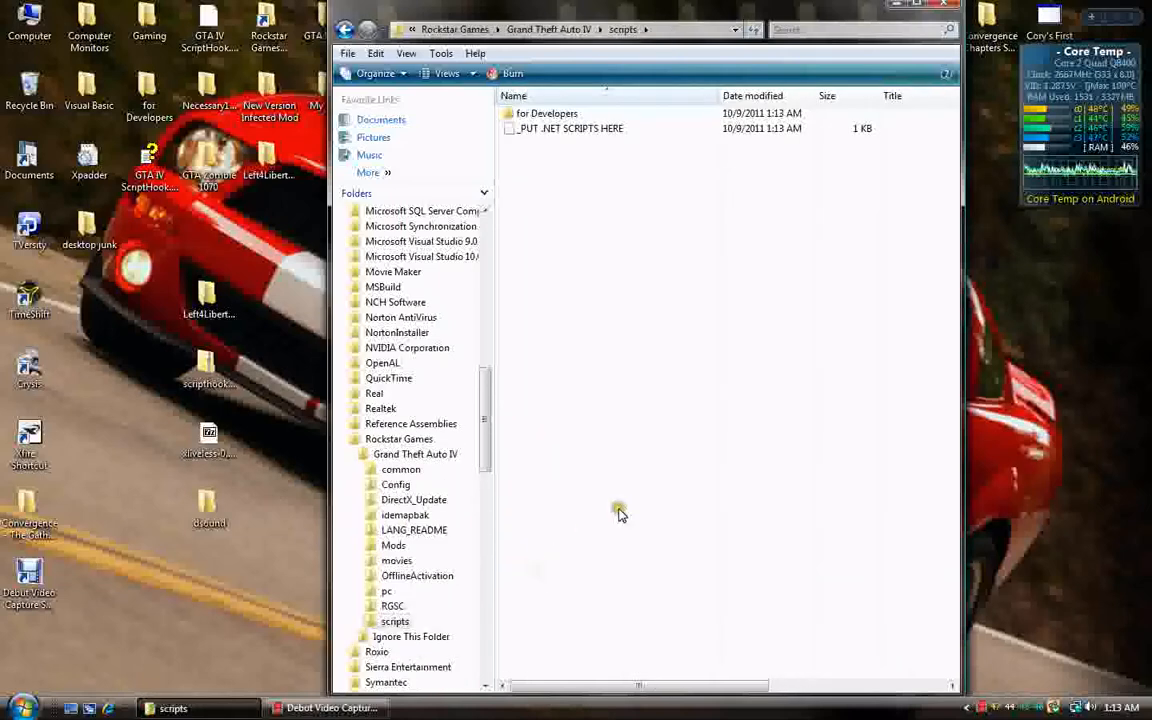
pyautogui.moveTo(555, 140)
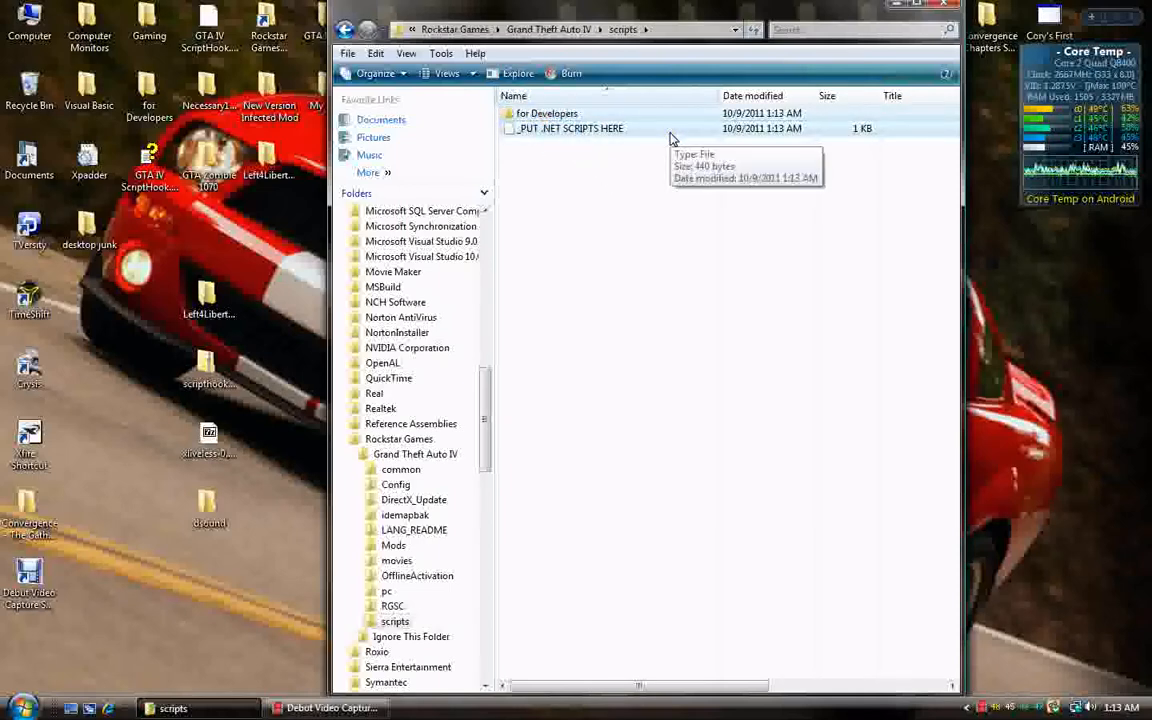
pyautogui.press('Delete')
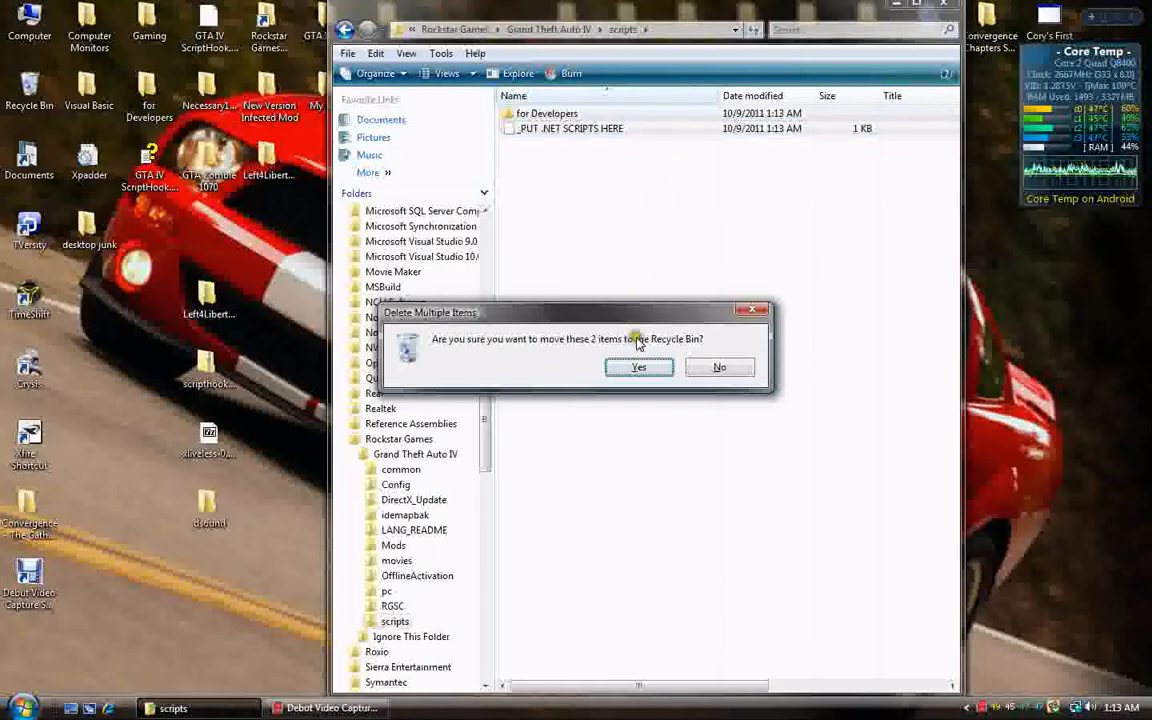
pyautogui.click(639, 367)
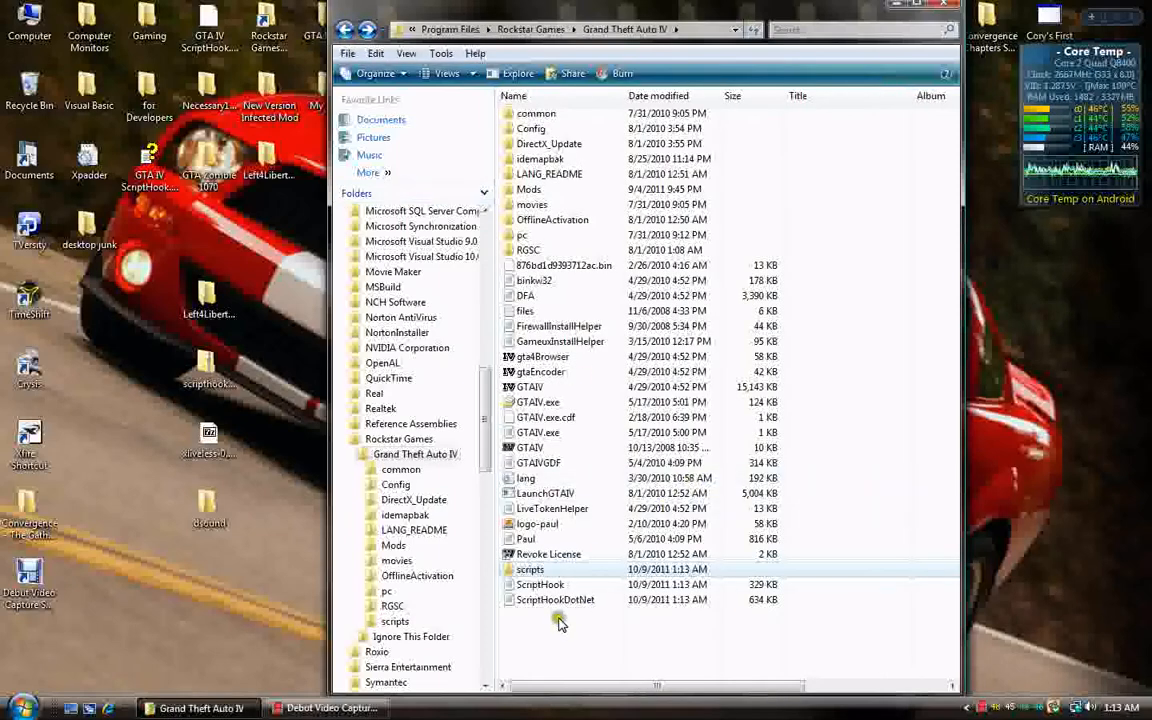
# Copy the mod script files into the Grand Theft Auto IV scripts folder
pyautogui.click(556, 599)
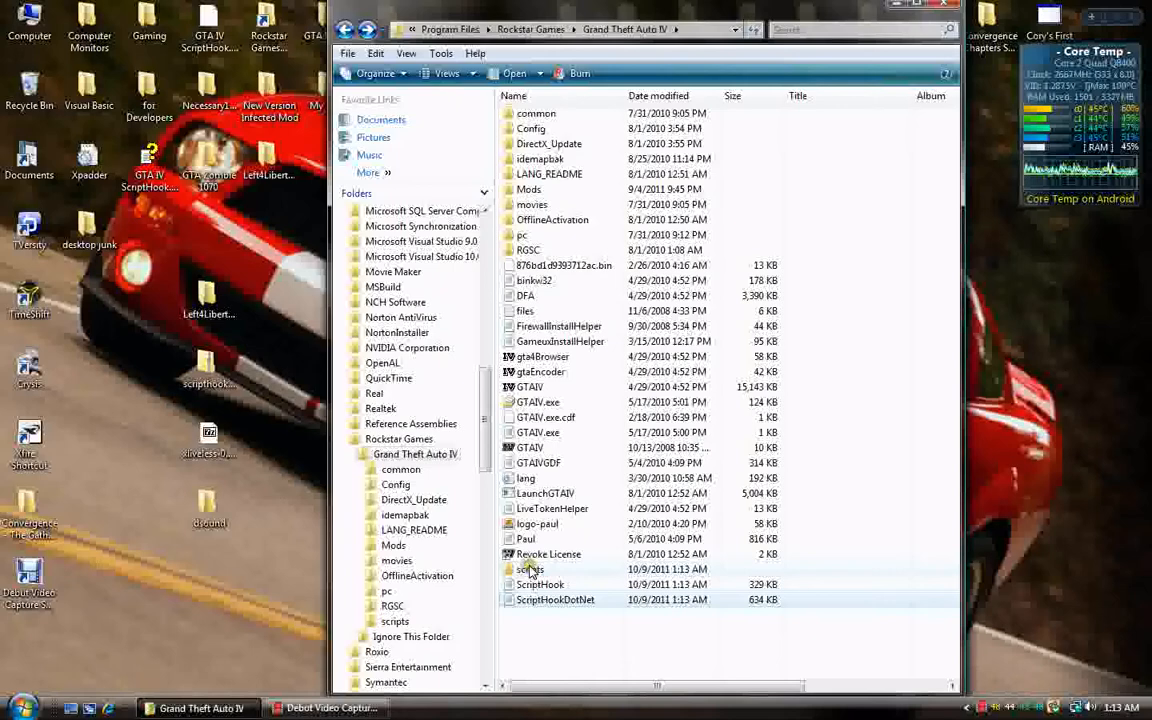
pyautogui.click(530, 569)
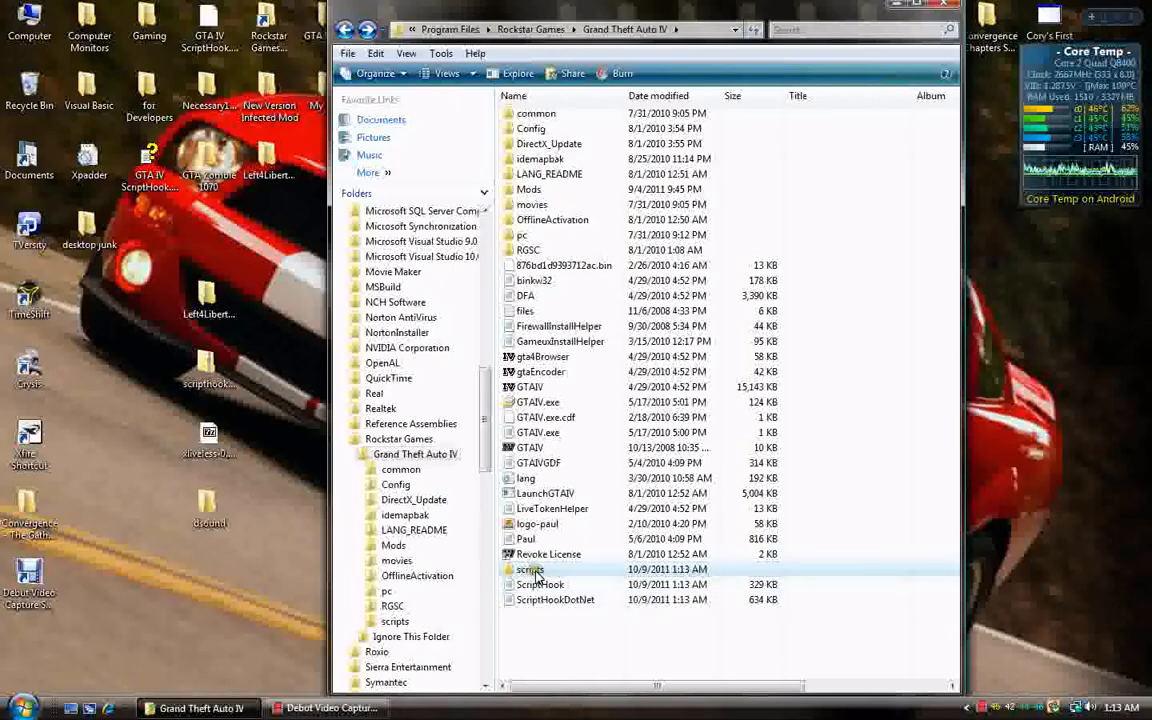
pyautogui.doubleClick(530, 569)
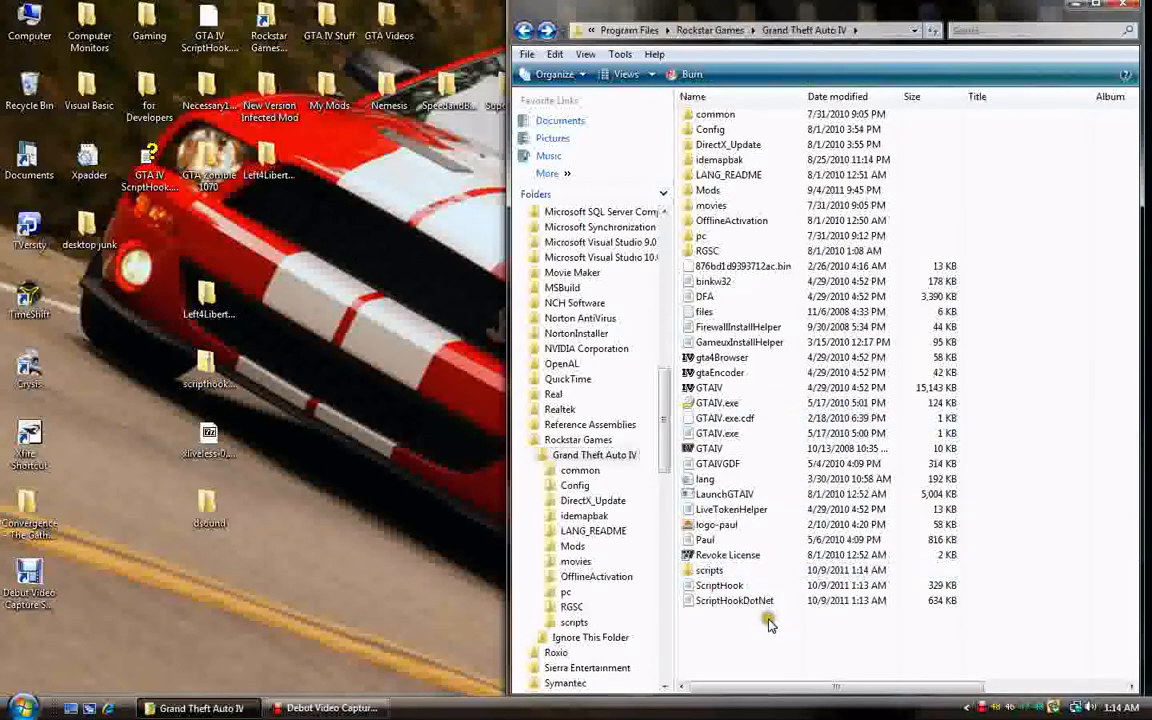
pyautogui.moveTo(678, 640)
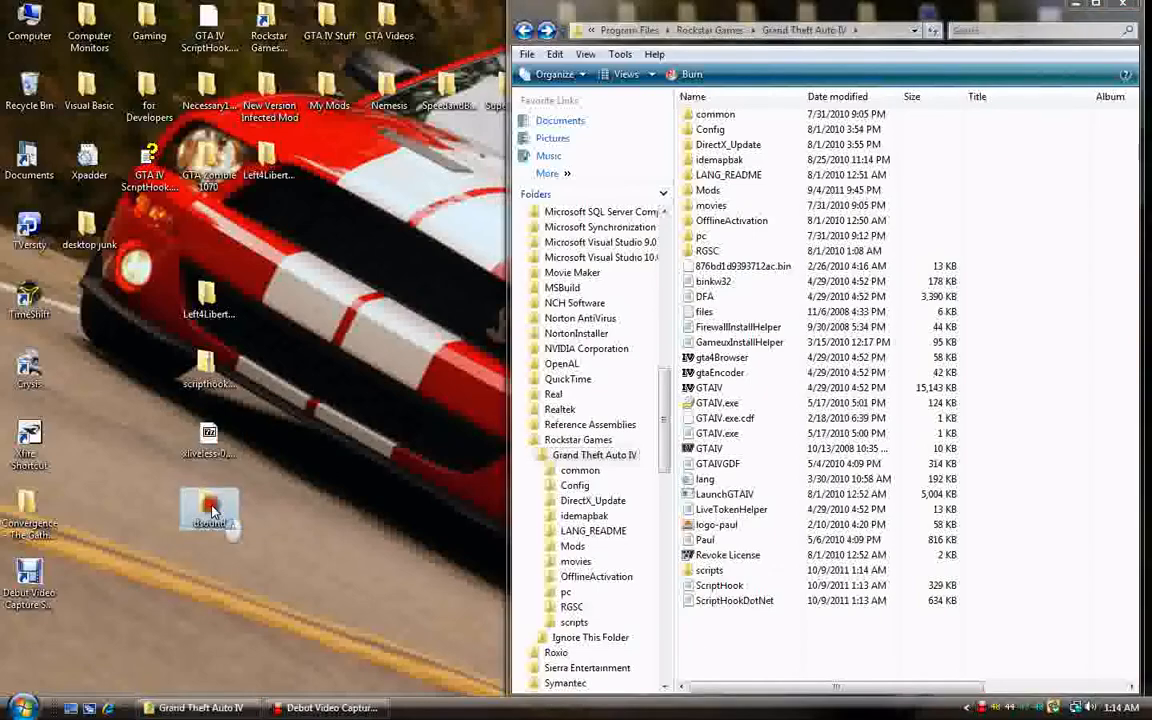
# Open xliveless-0.999b7.rar in 7-Zip and copy xlive.dll into the Grand Theft Auto IV folder
pyautogui.doubleClick(208, 510)
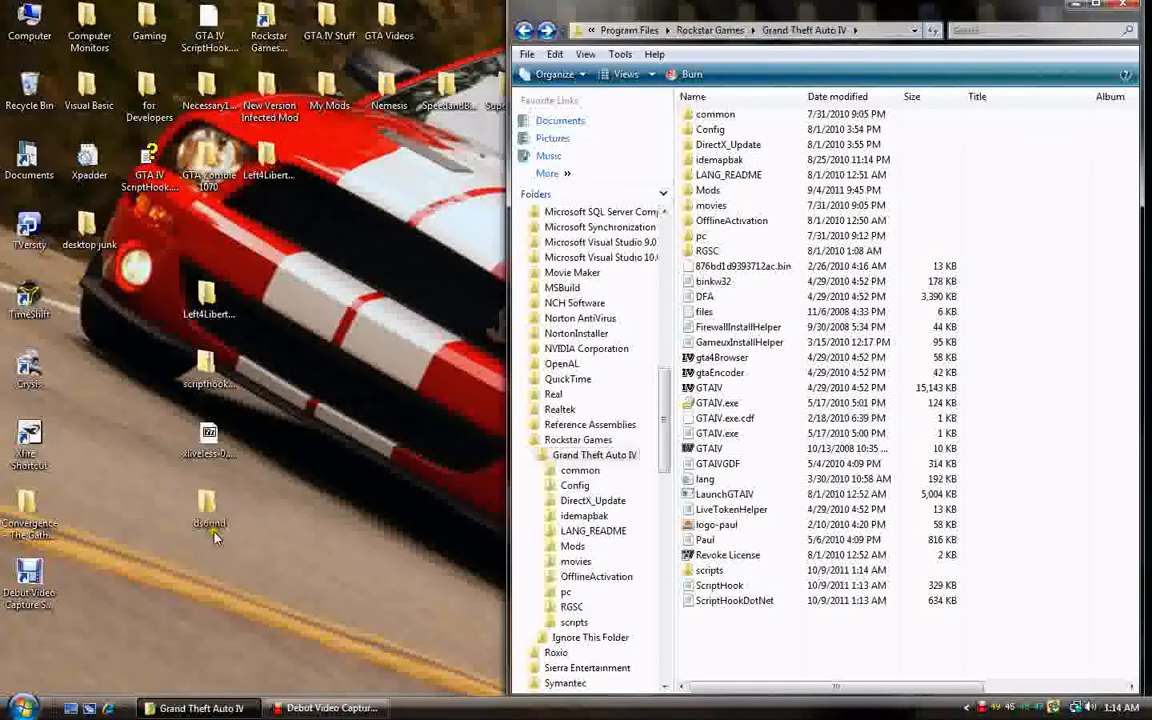
pyautogui.click(209, 508)
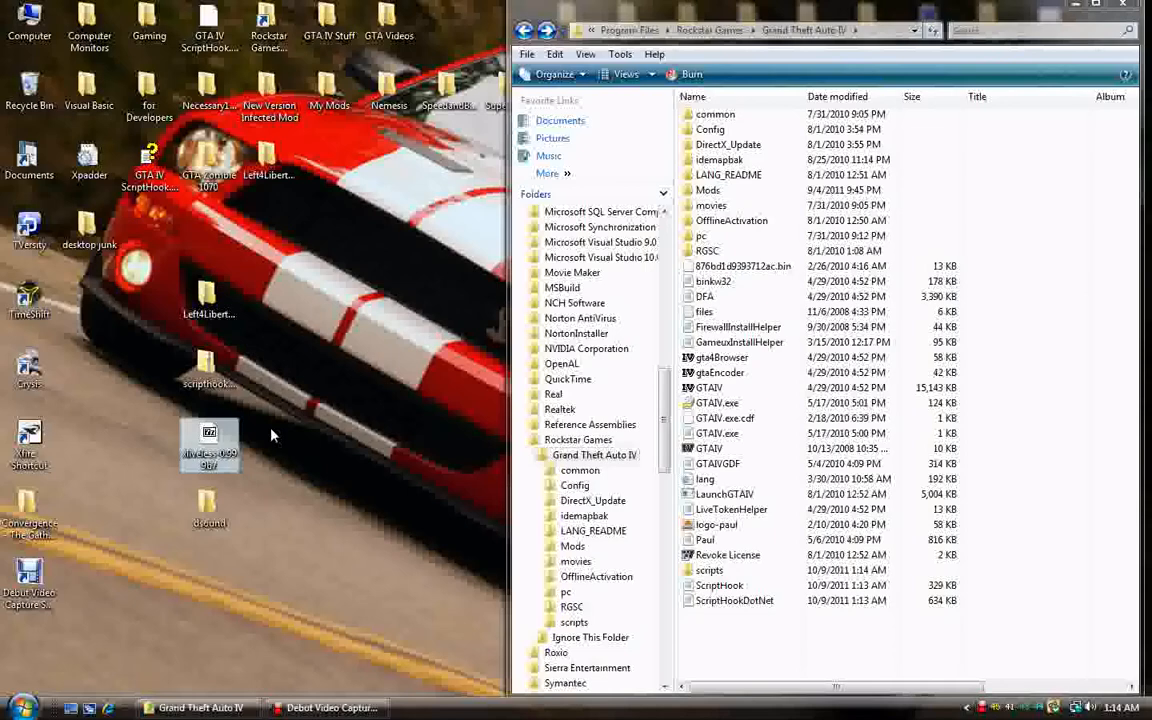
pyautogui.moveTo(273, 456)
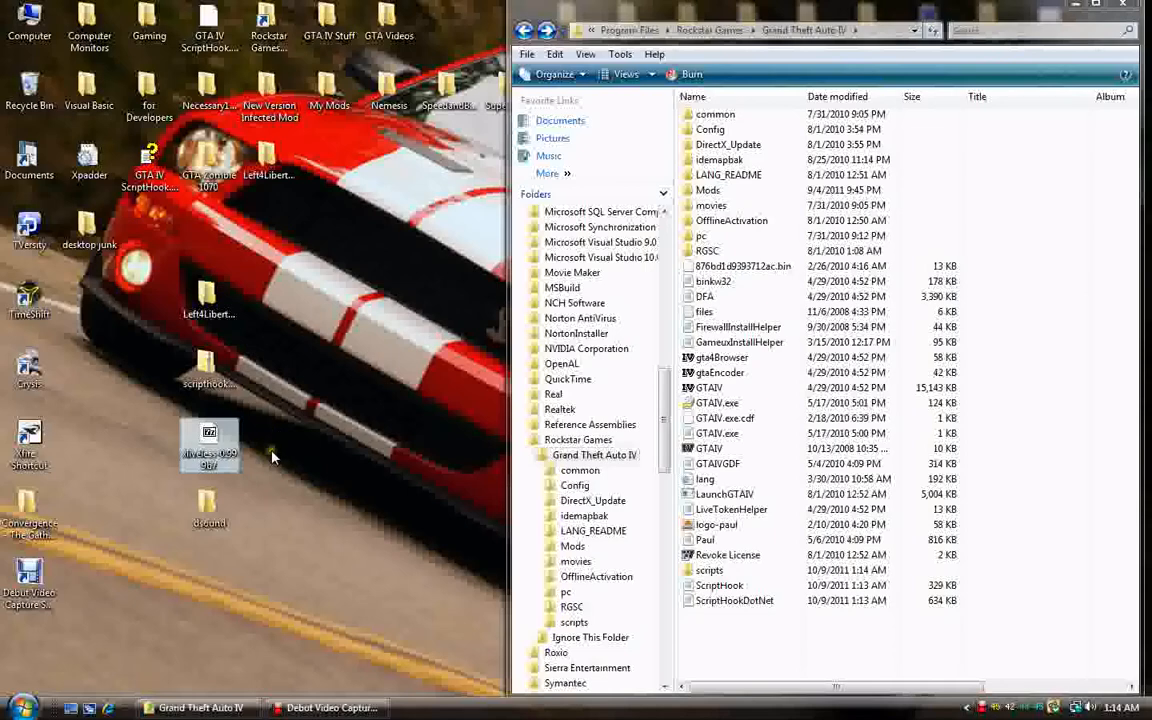
pyautogui.doubleClick(210, 447)
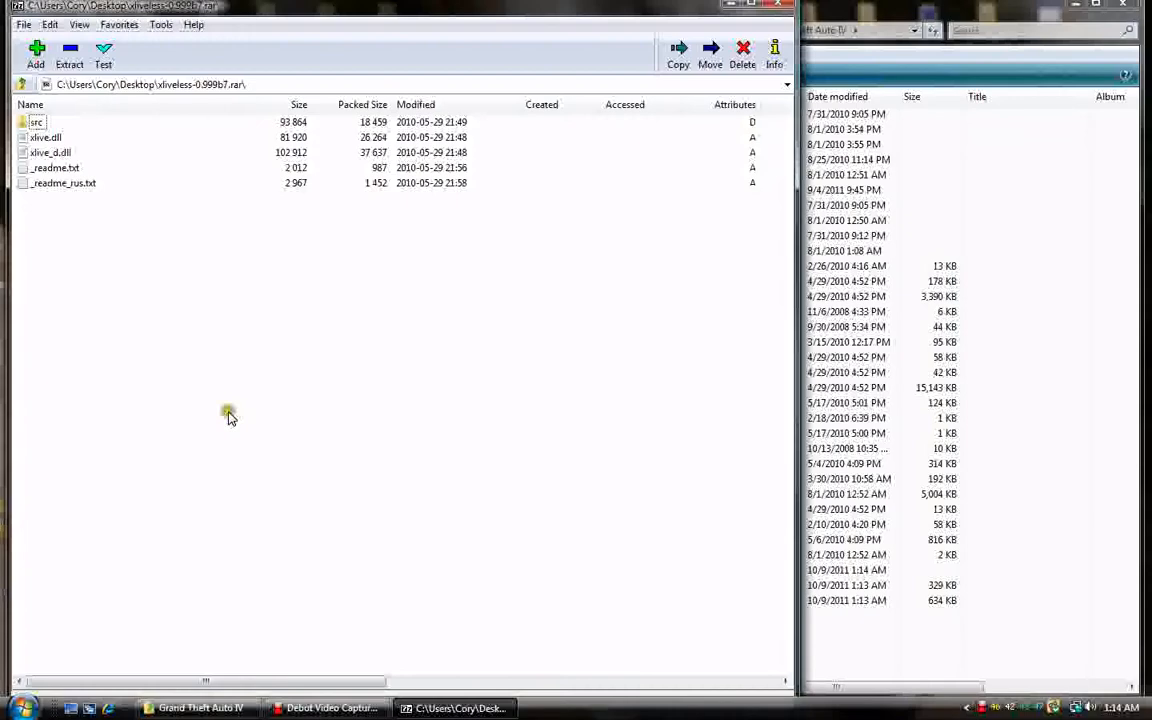
pyautogui.click(45, 137)
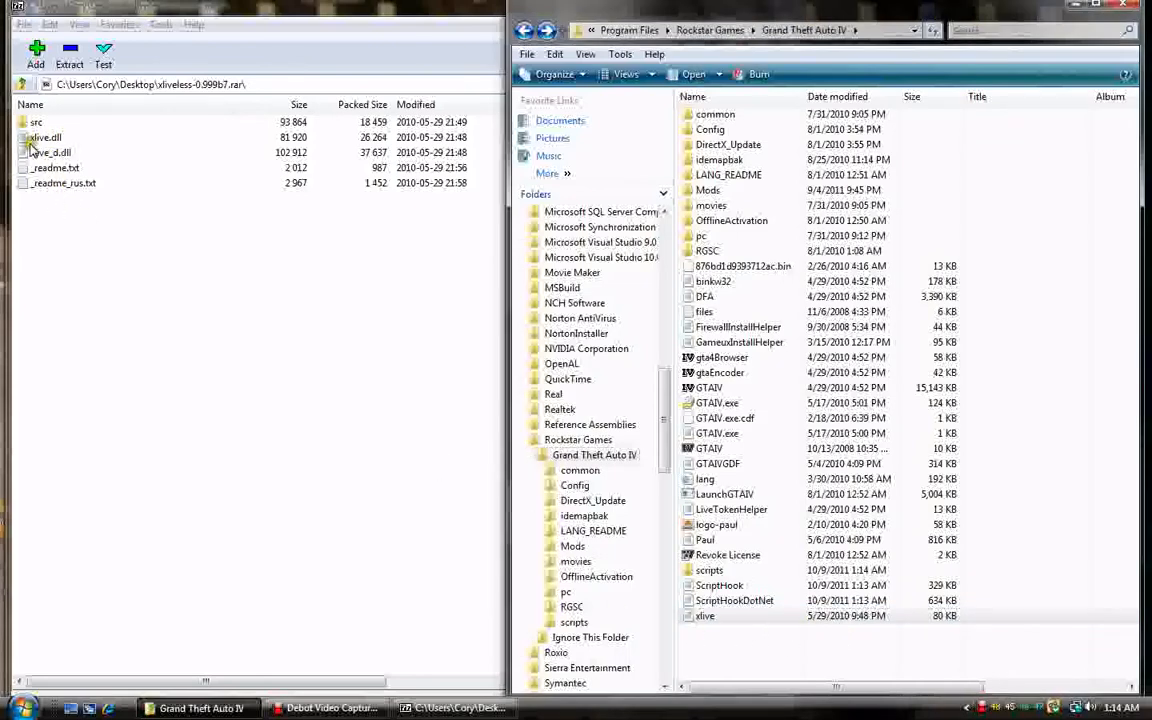
pyautogui.click(47, 152)
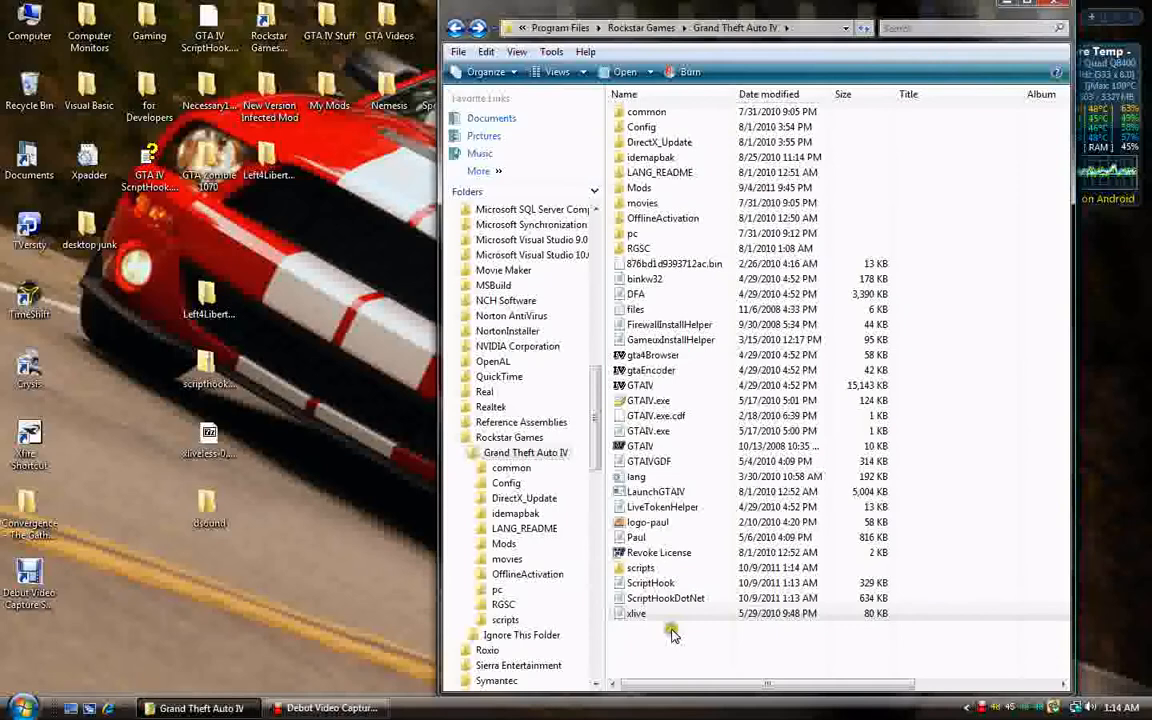
# Run LaunchGTAIV from the game folder and choose Play in the Social Club sign-in
pyautogui.click(637, 613)
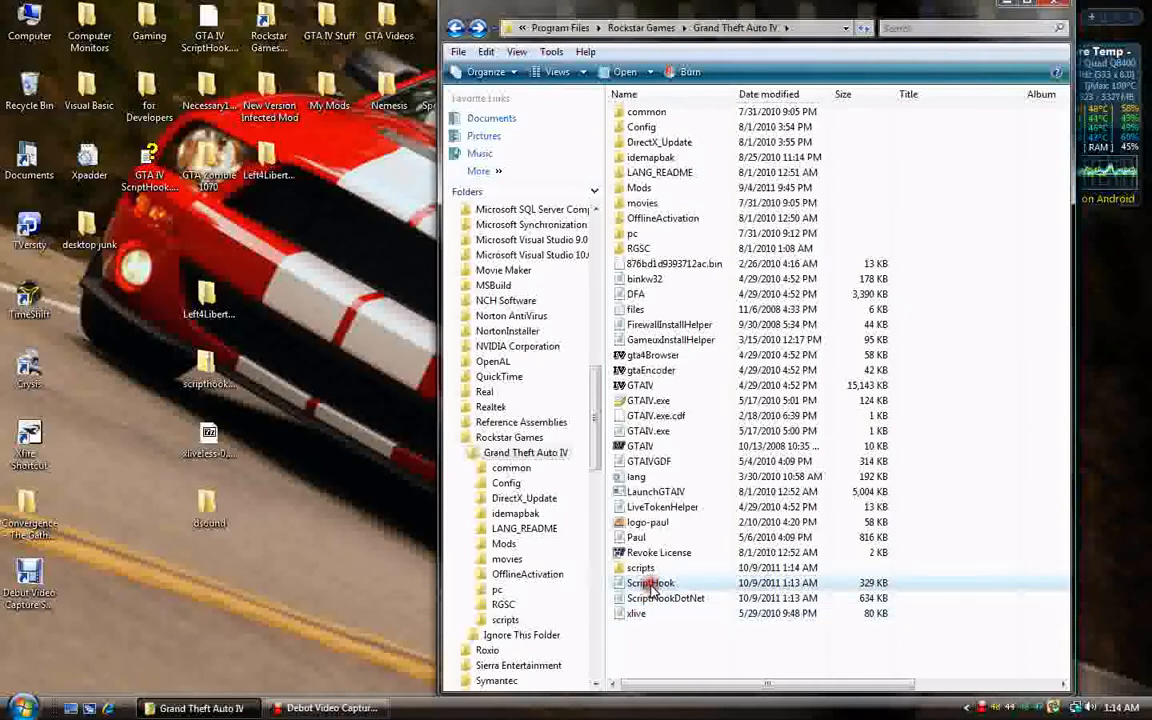
pyautogui.click(640, 567)
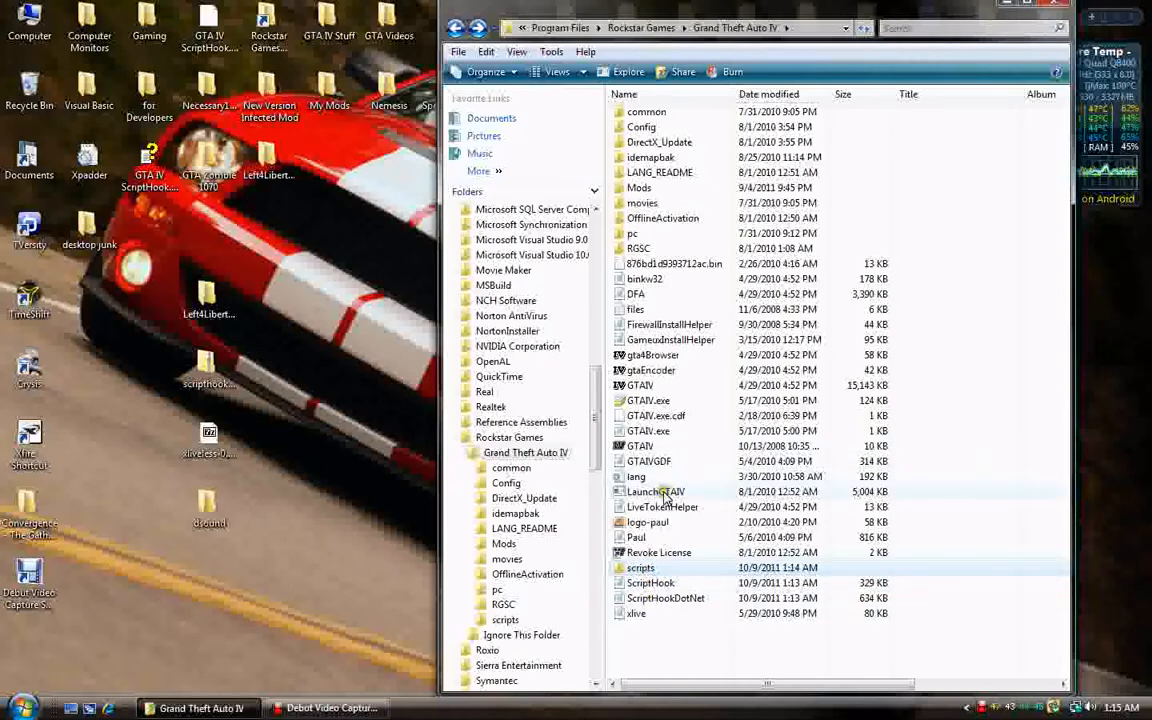
pyautogui.click(656, 491)
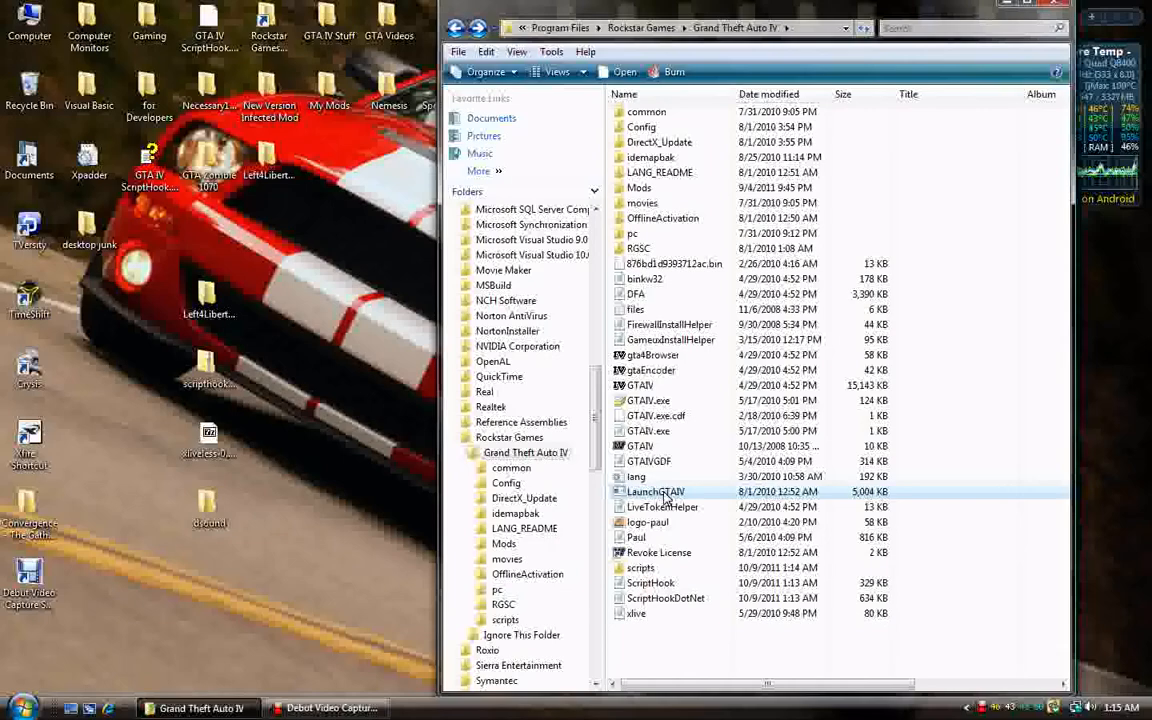
pyautogui.doubleClick(655, 491)
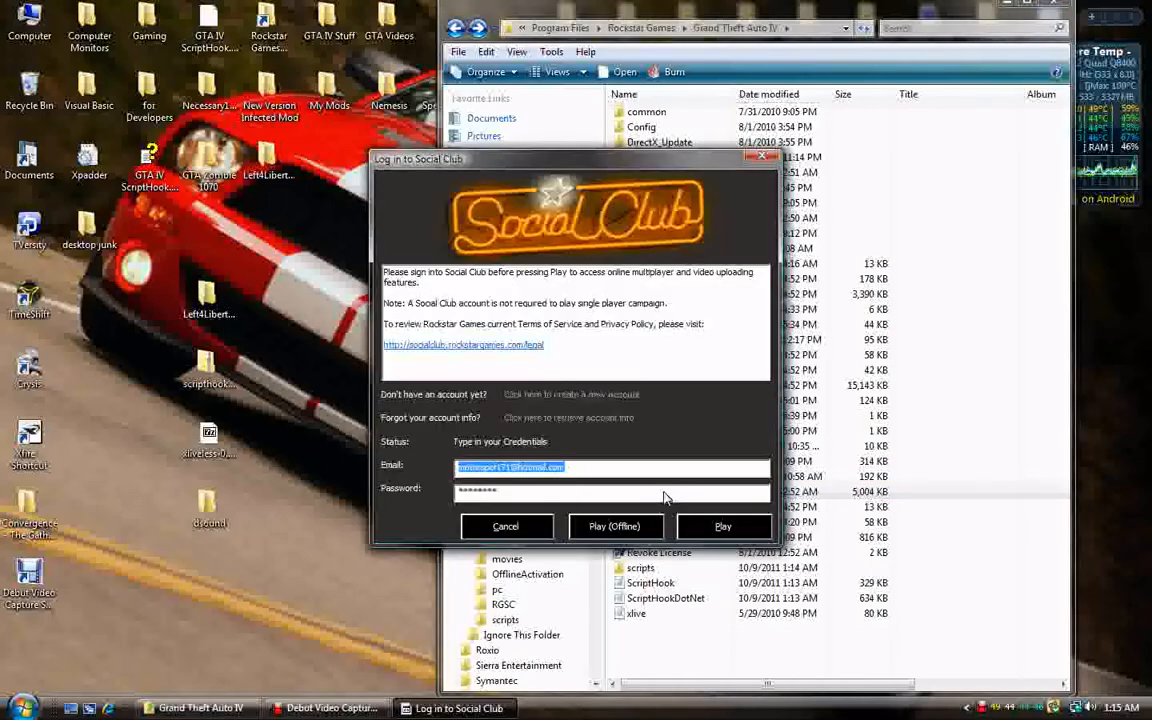
pyautogui.click(505, 526)
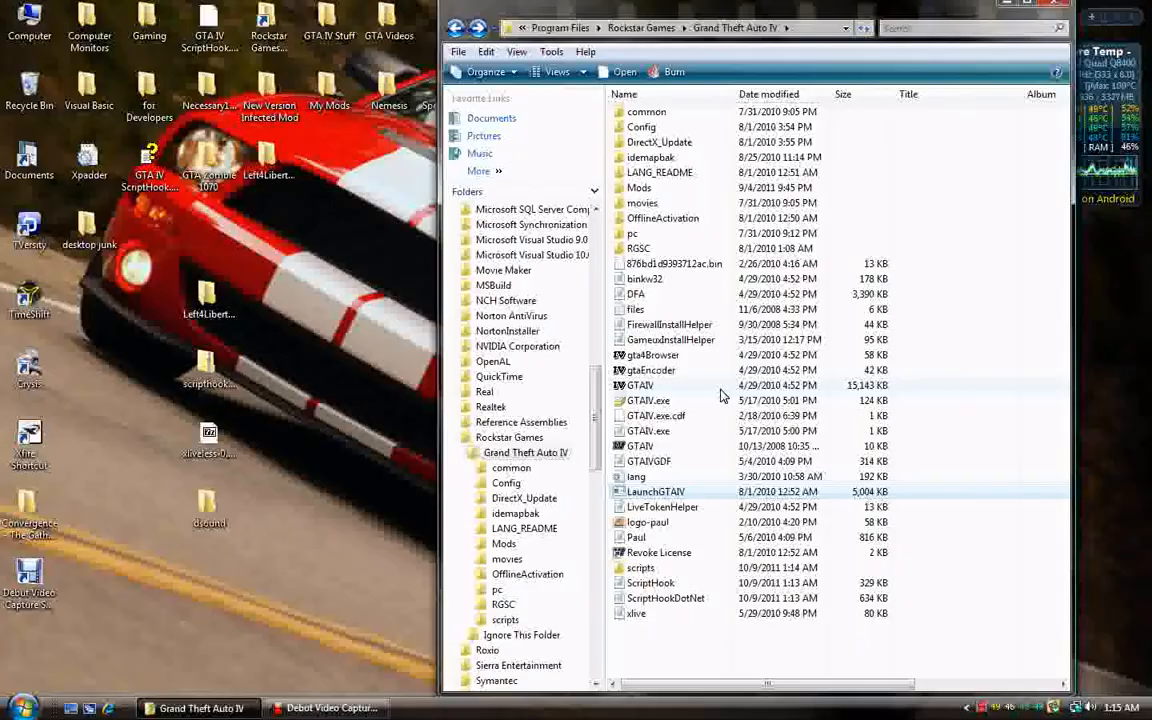
pyautogui.doubleClick(656, 491)
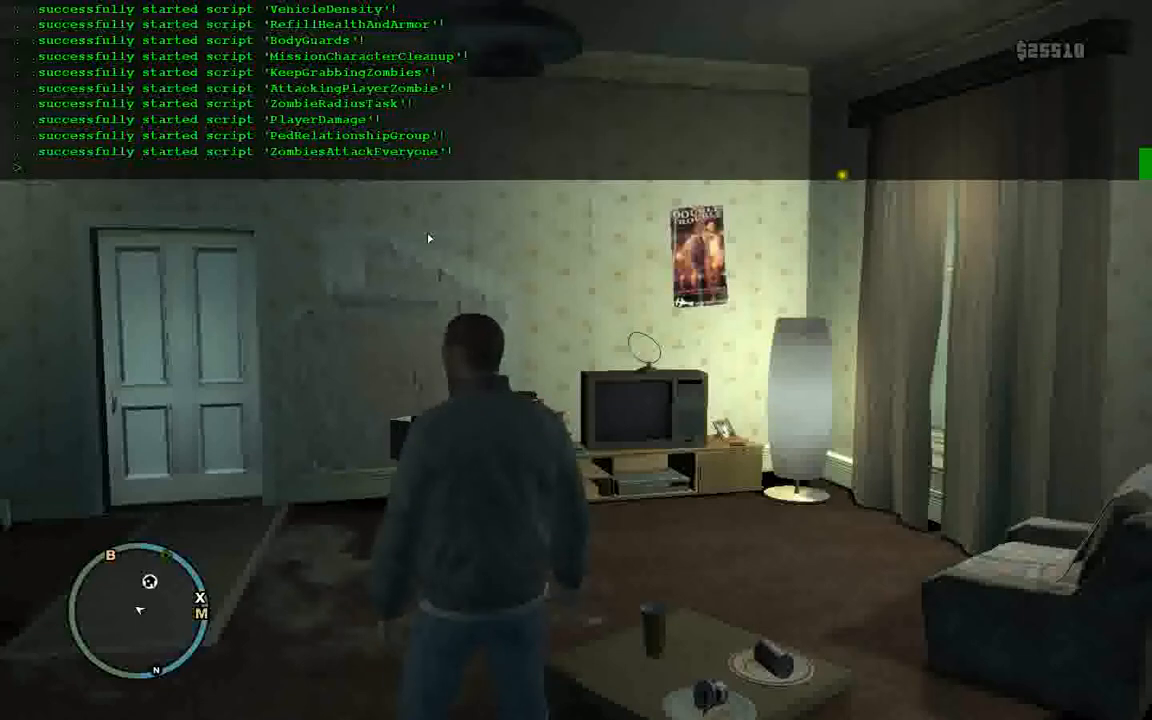
pyautogui.moveTo(734, 106)
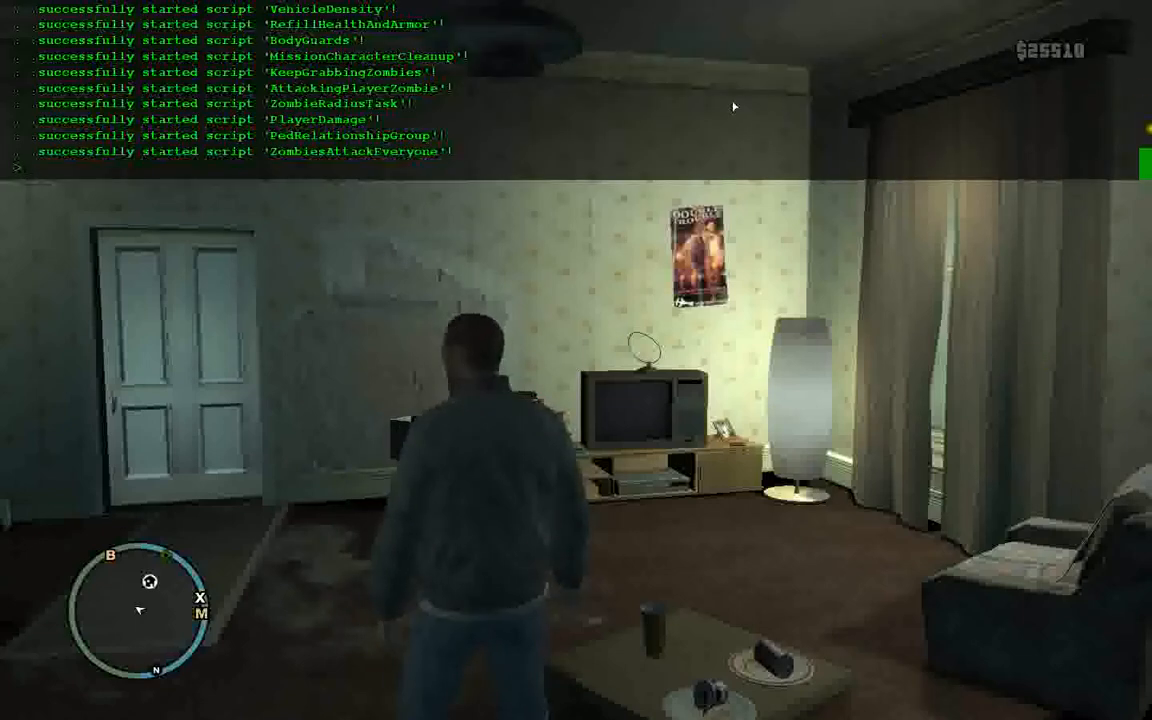